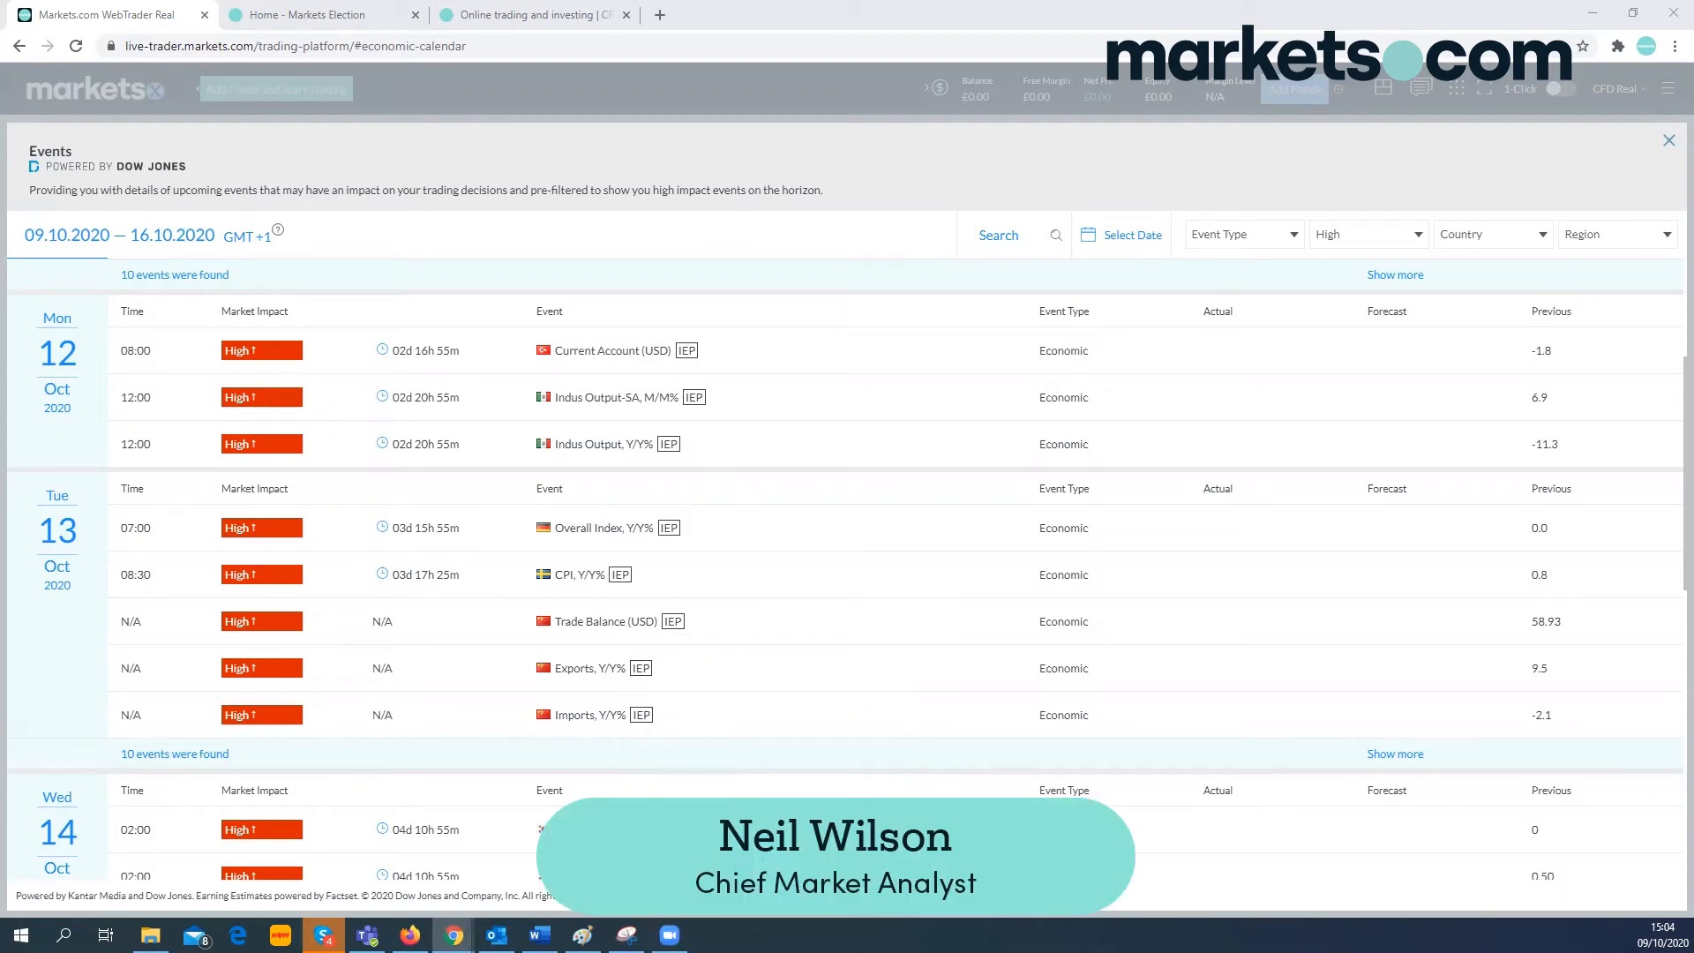
pyautogui.moveTo(574, 480)
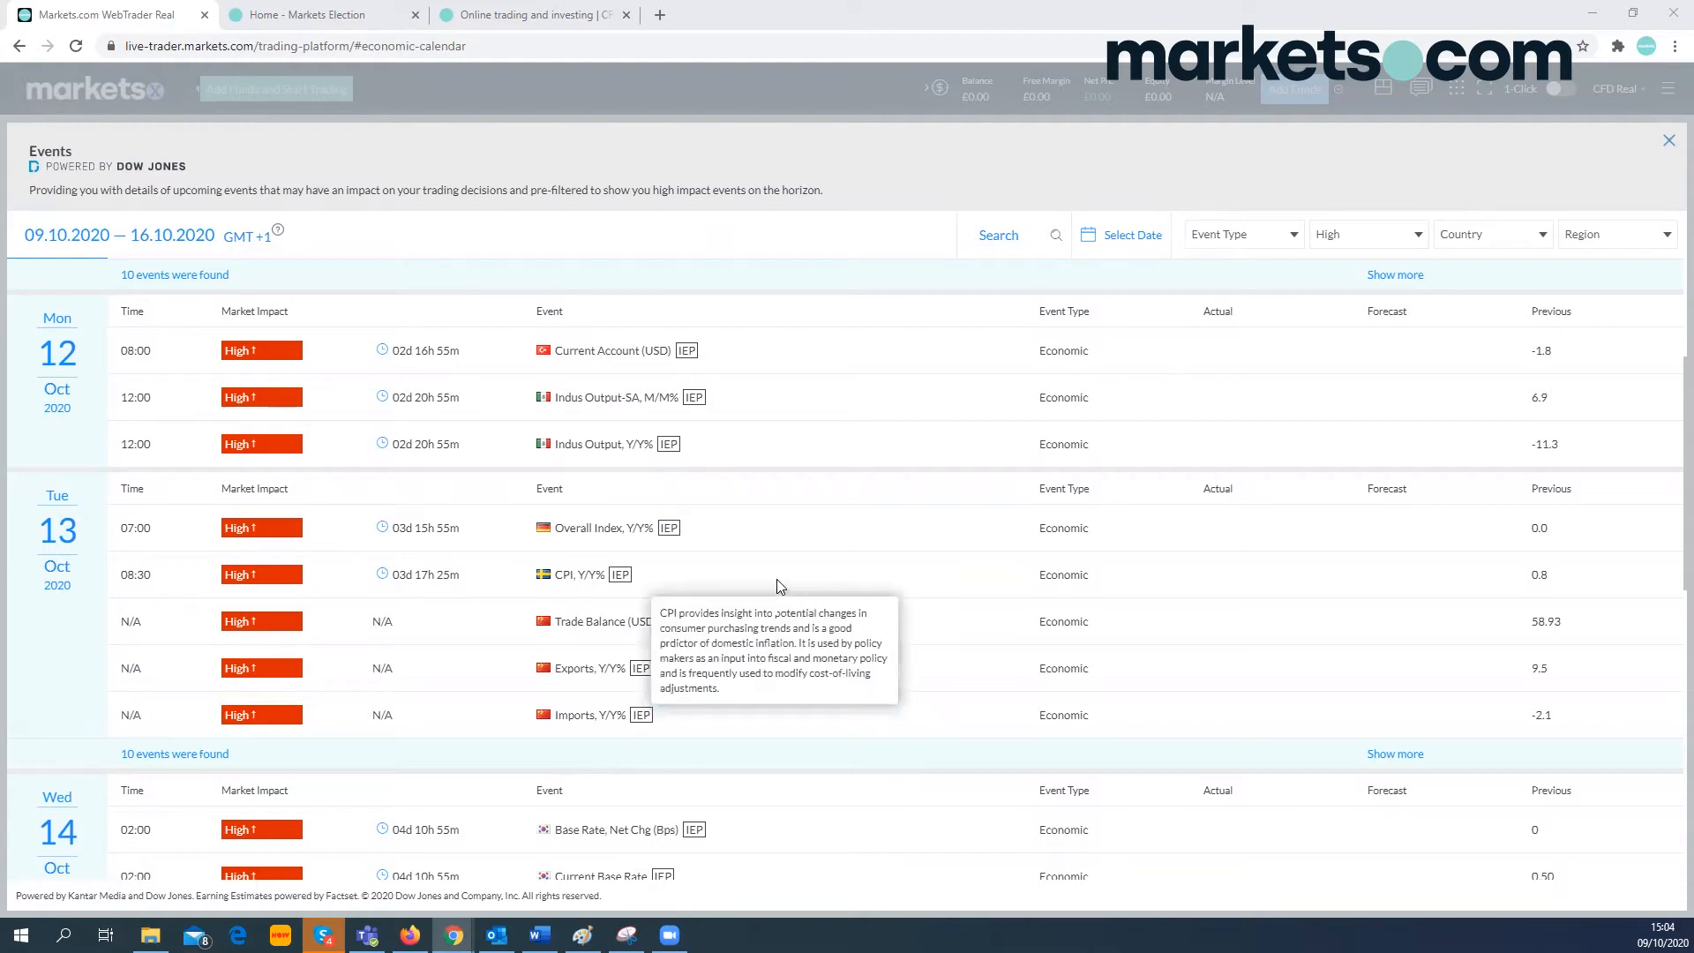
# - Scroll the week-ahead Events calendar to review high-impact events for 9–16 October around Tuesday 13 October
pyautogui.scroll(-3)
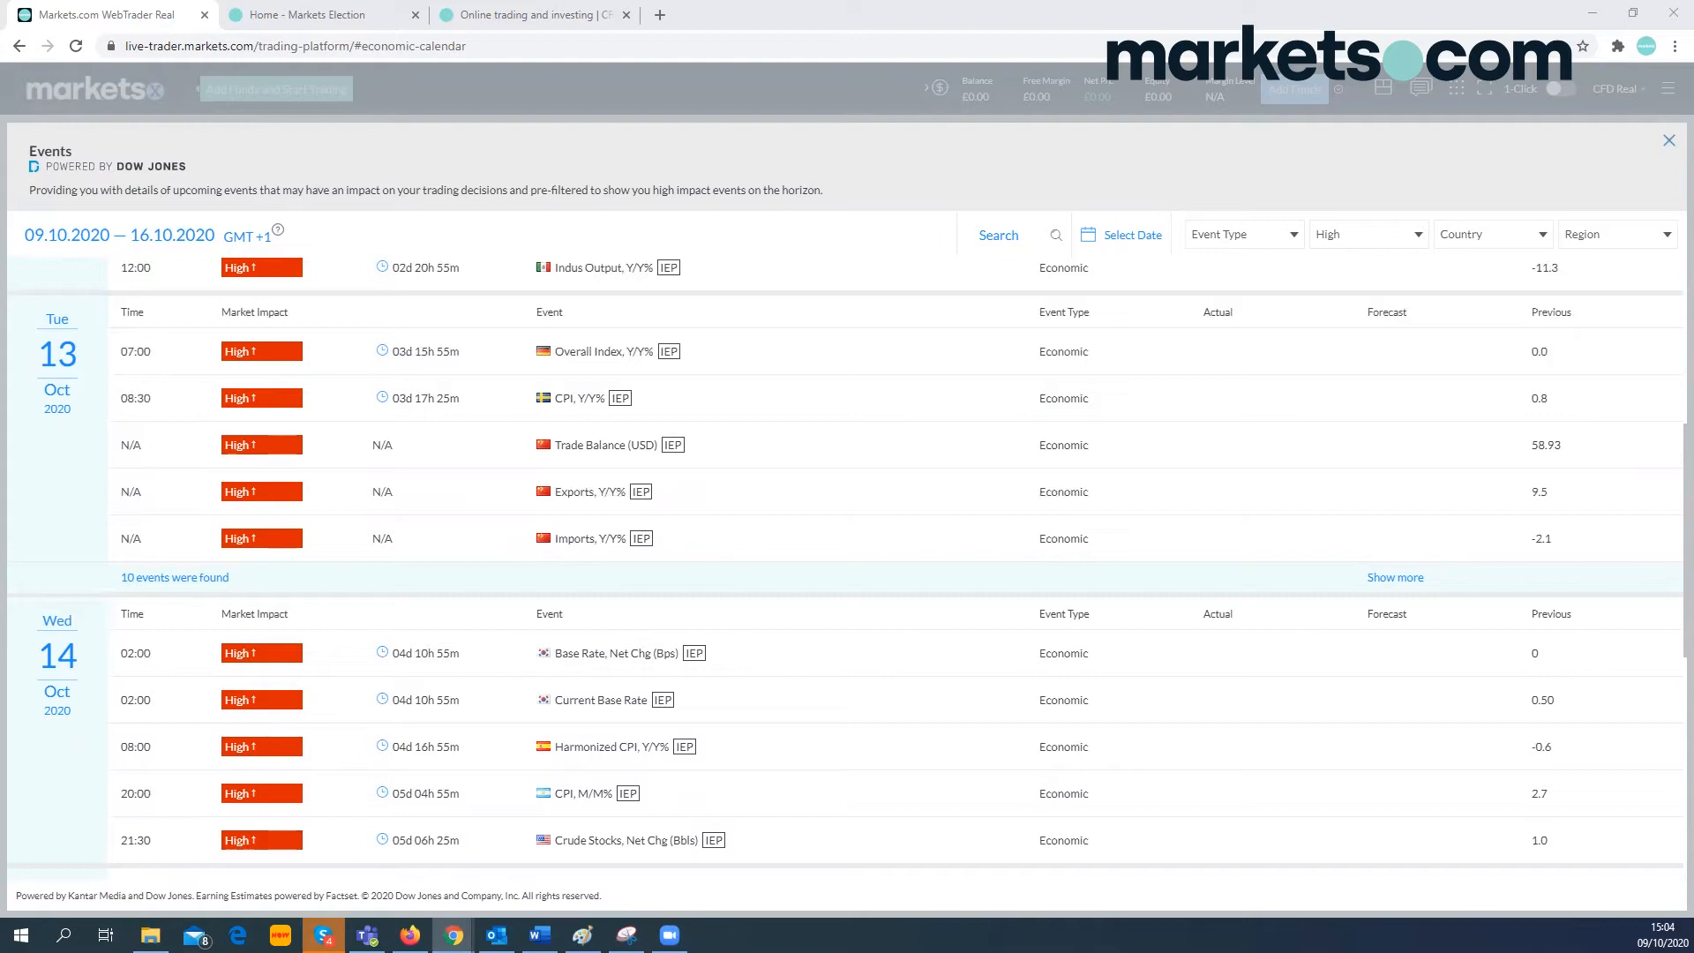
pyautogui.scroll(3)
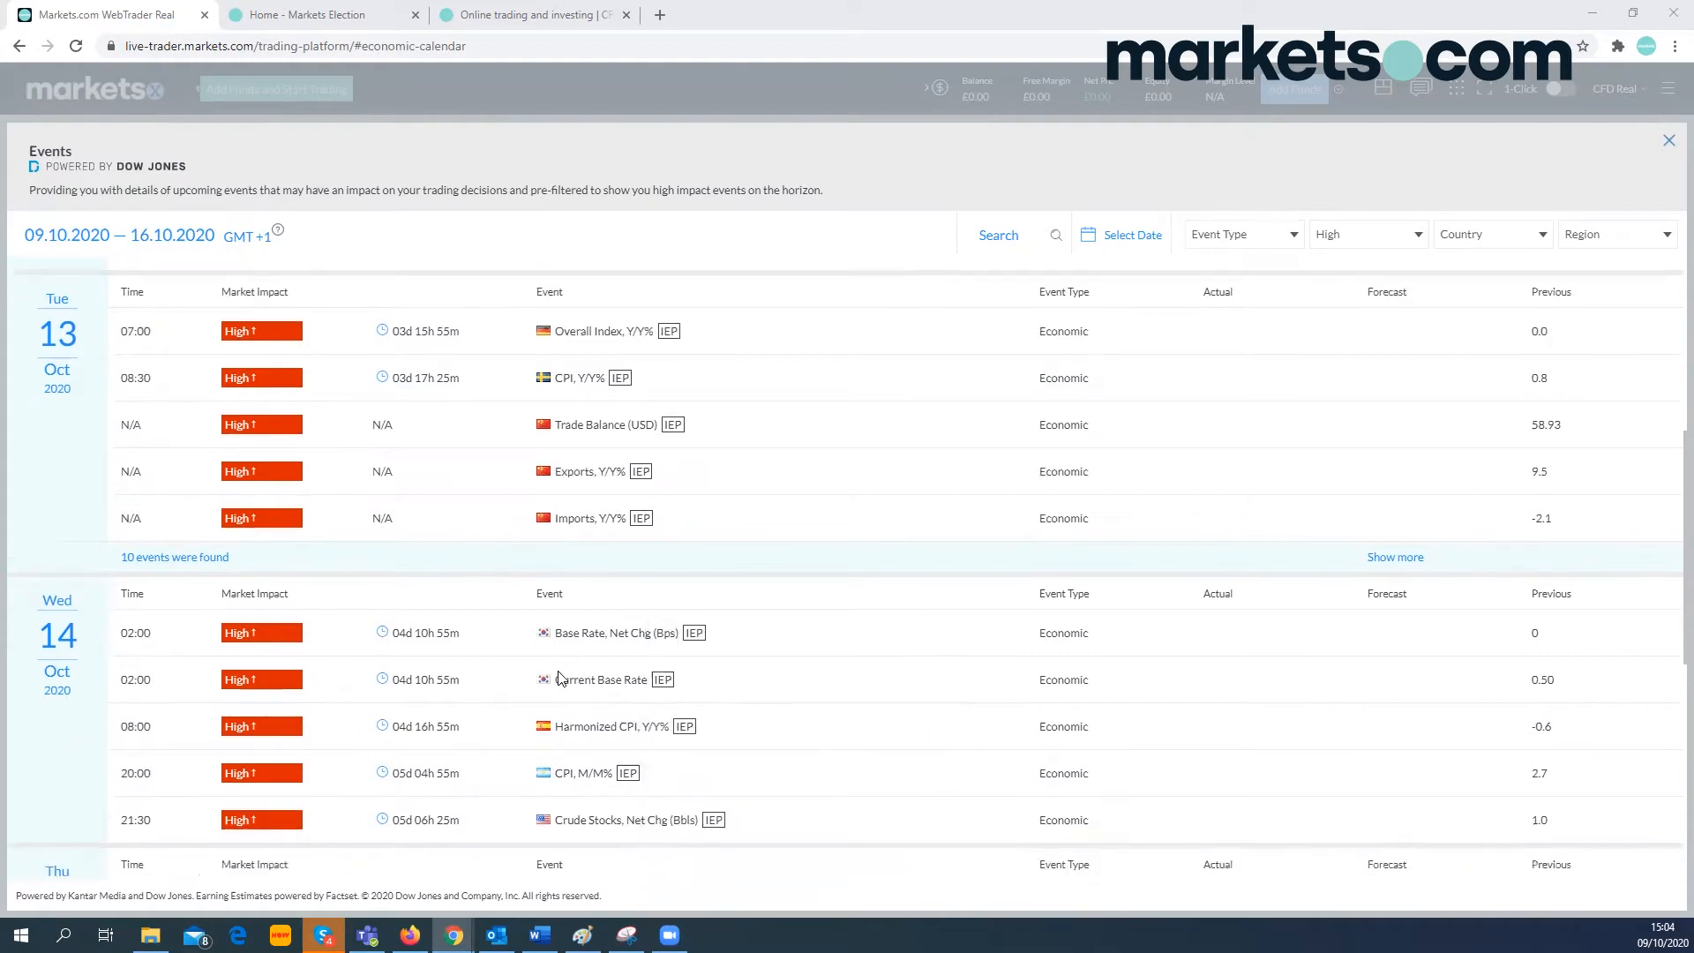
pyautogui.scroll(-3)
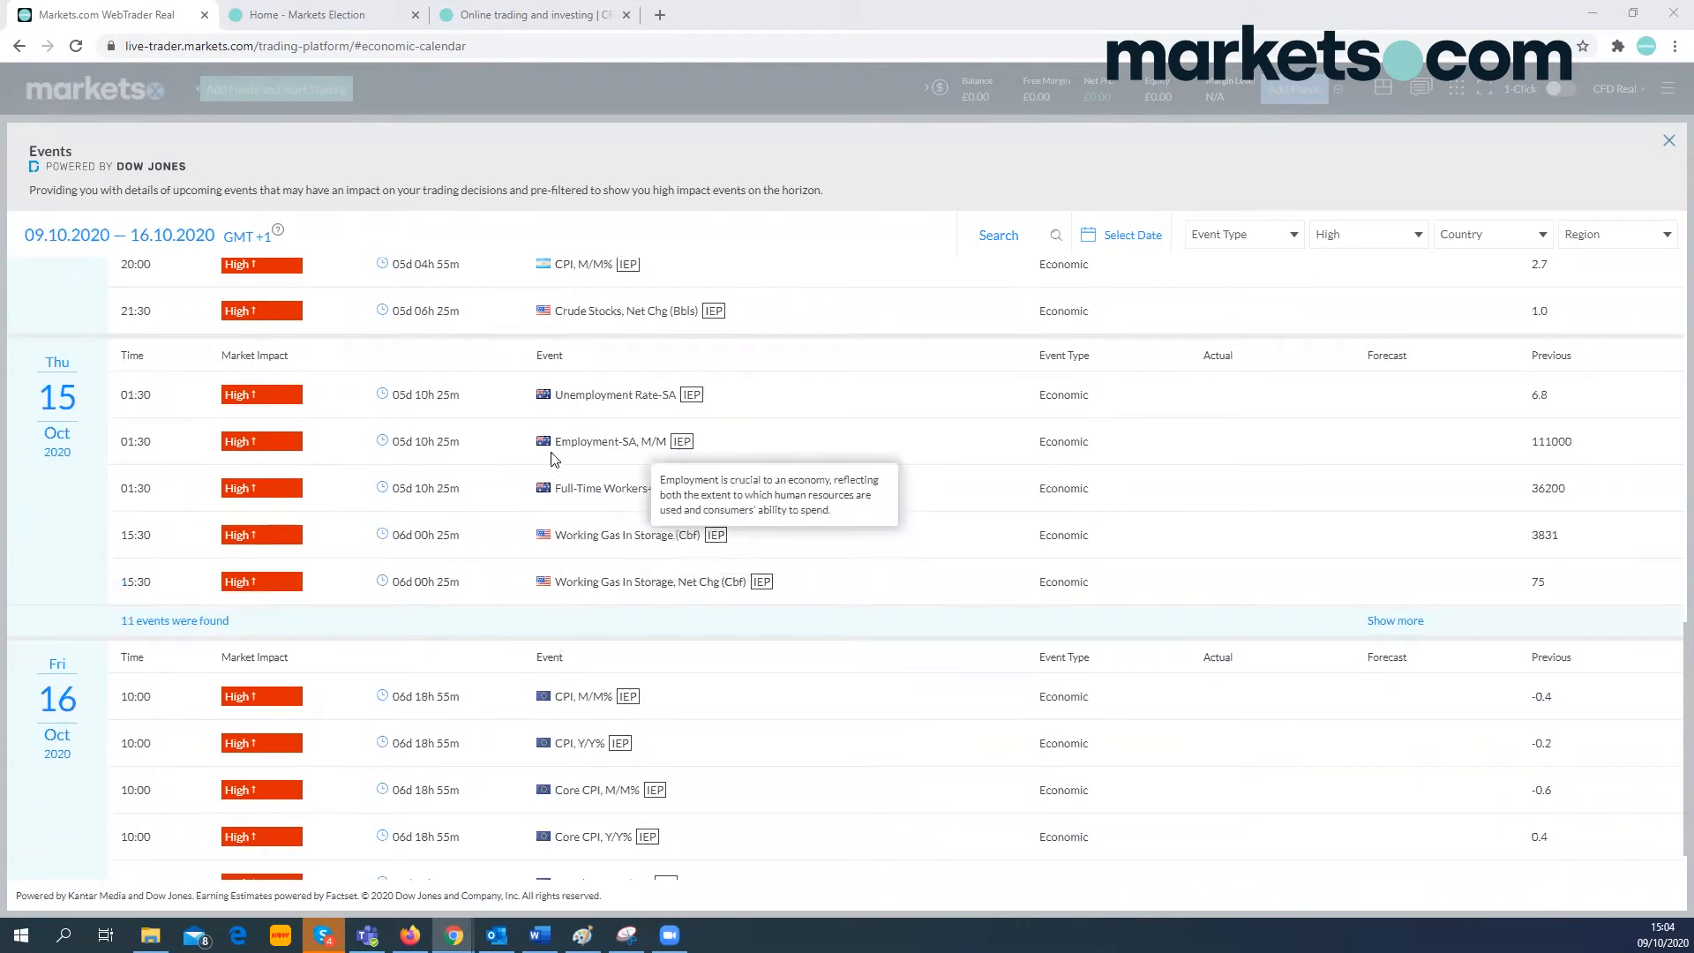
pyautogui.scroll(3)
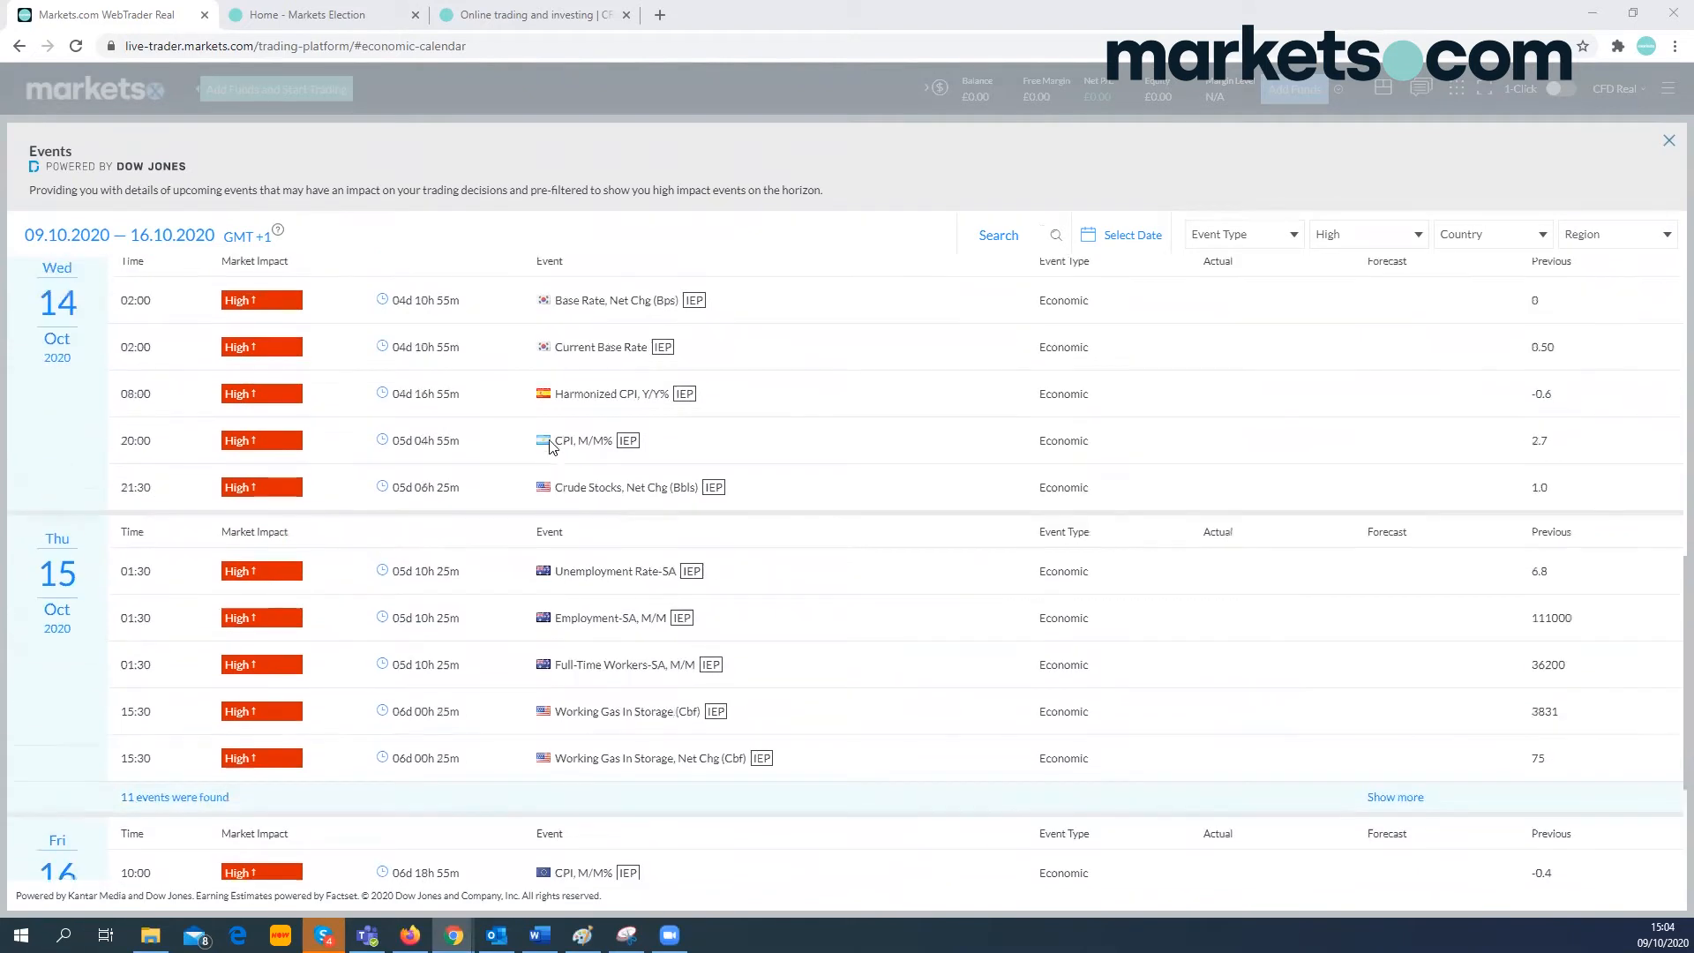
pyautogui.scroll(3)
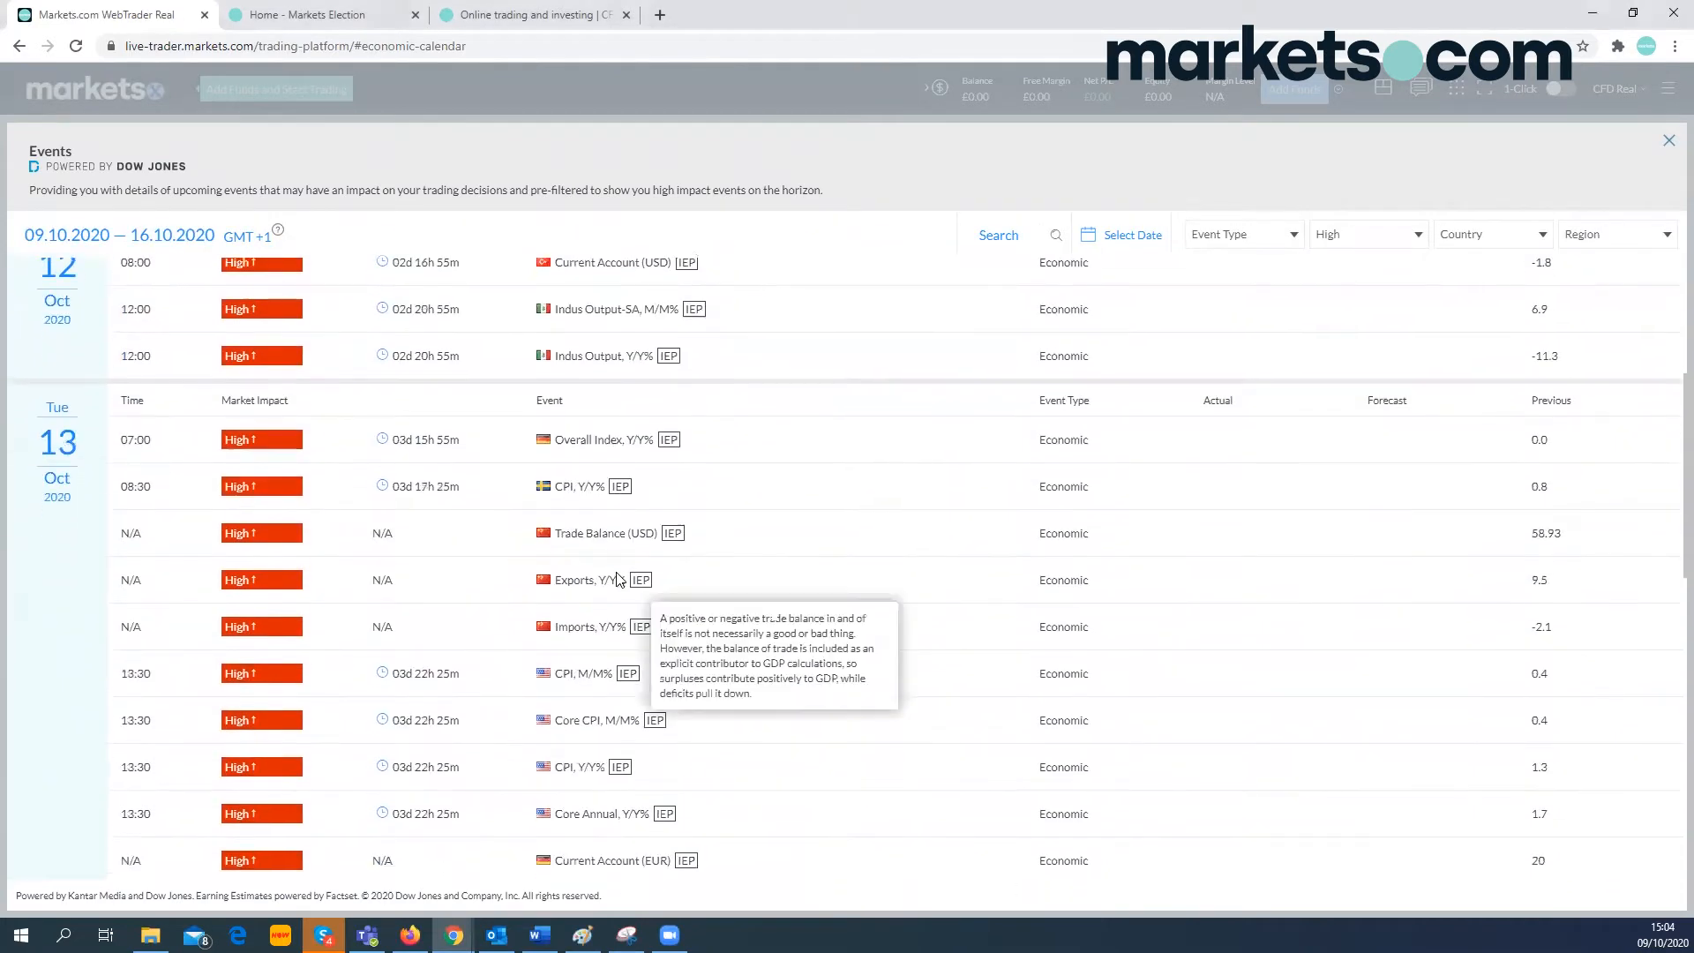
pyautogui.moveTo(601, 686)
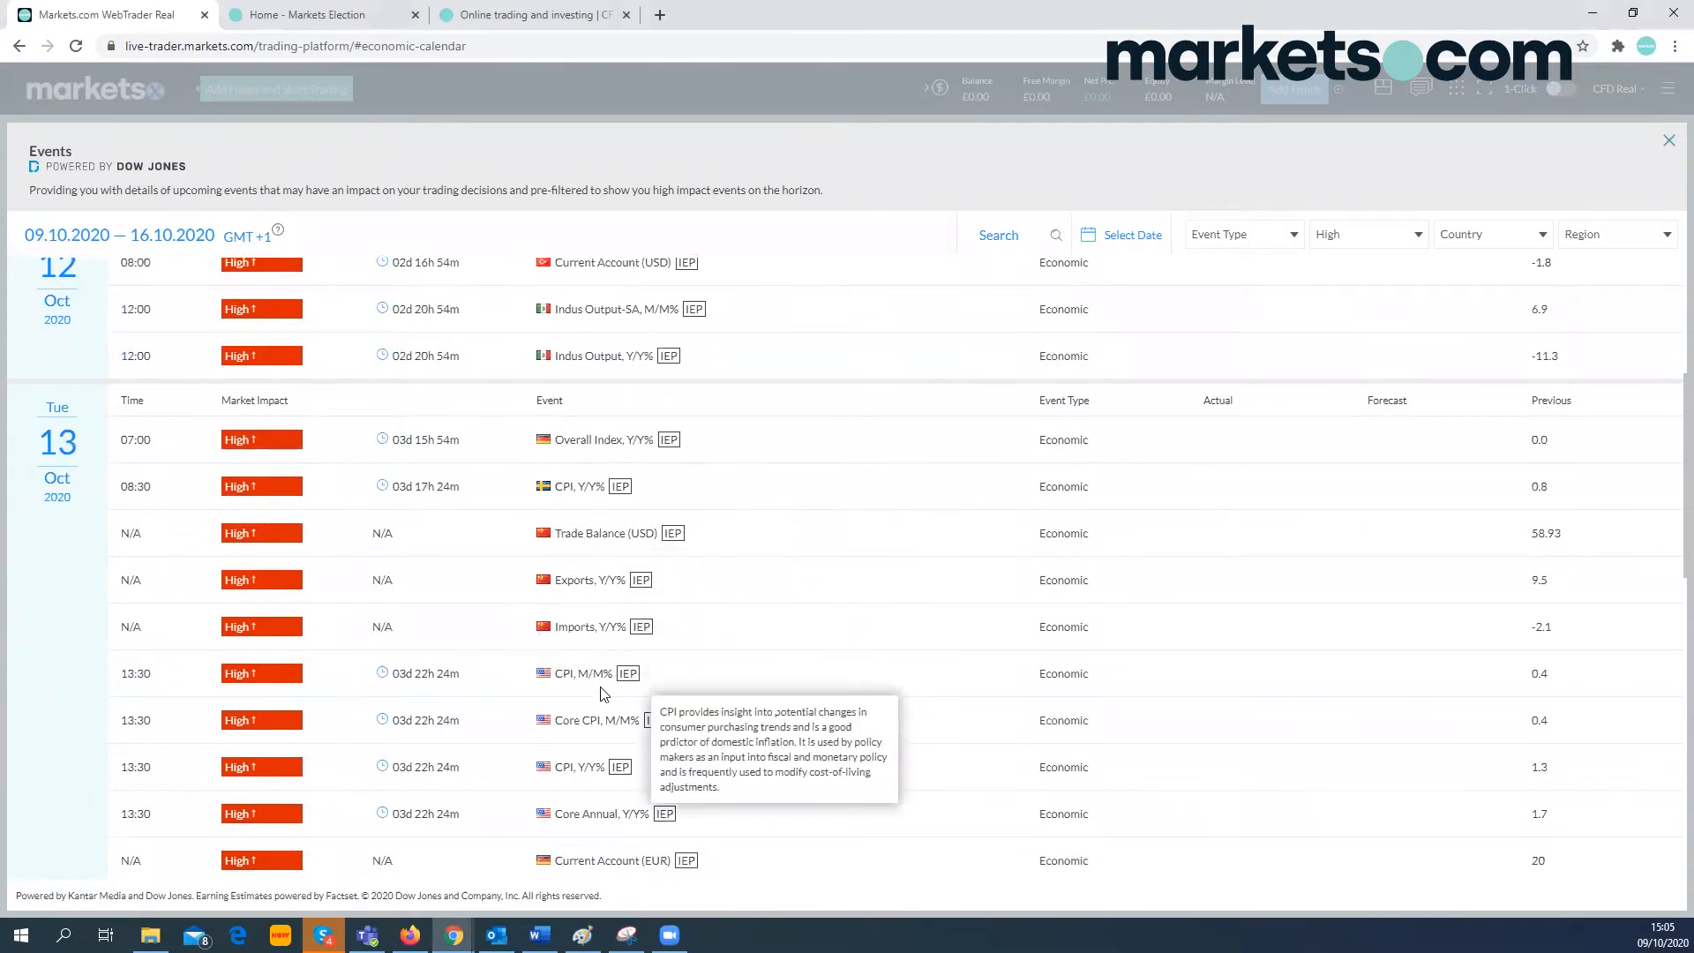
pyautogui.scroll(-3)
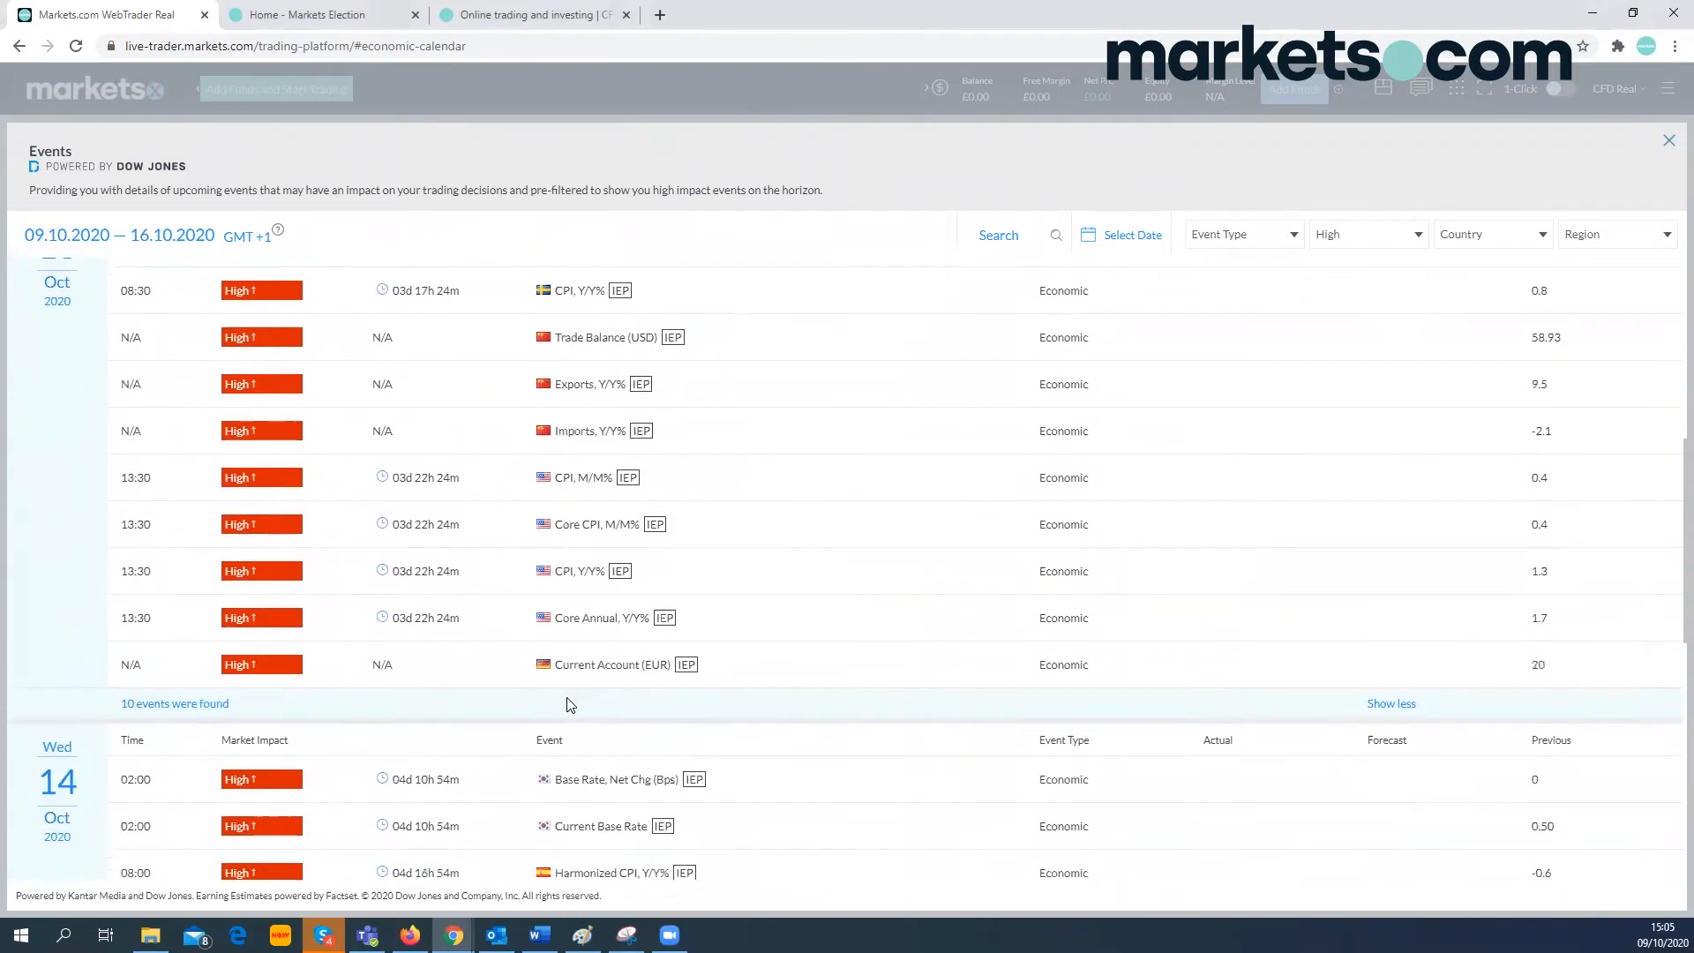
pyautogui.scroll(-3)
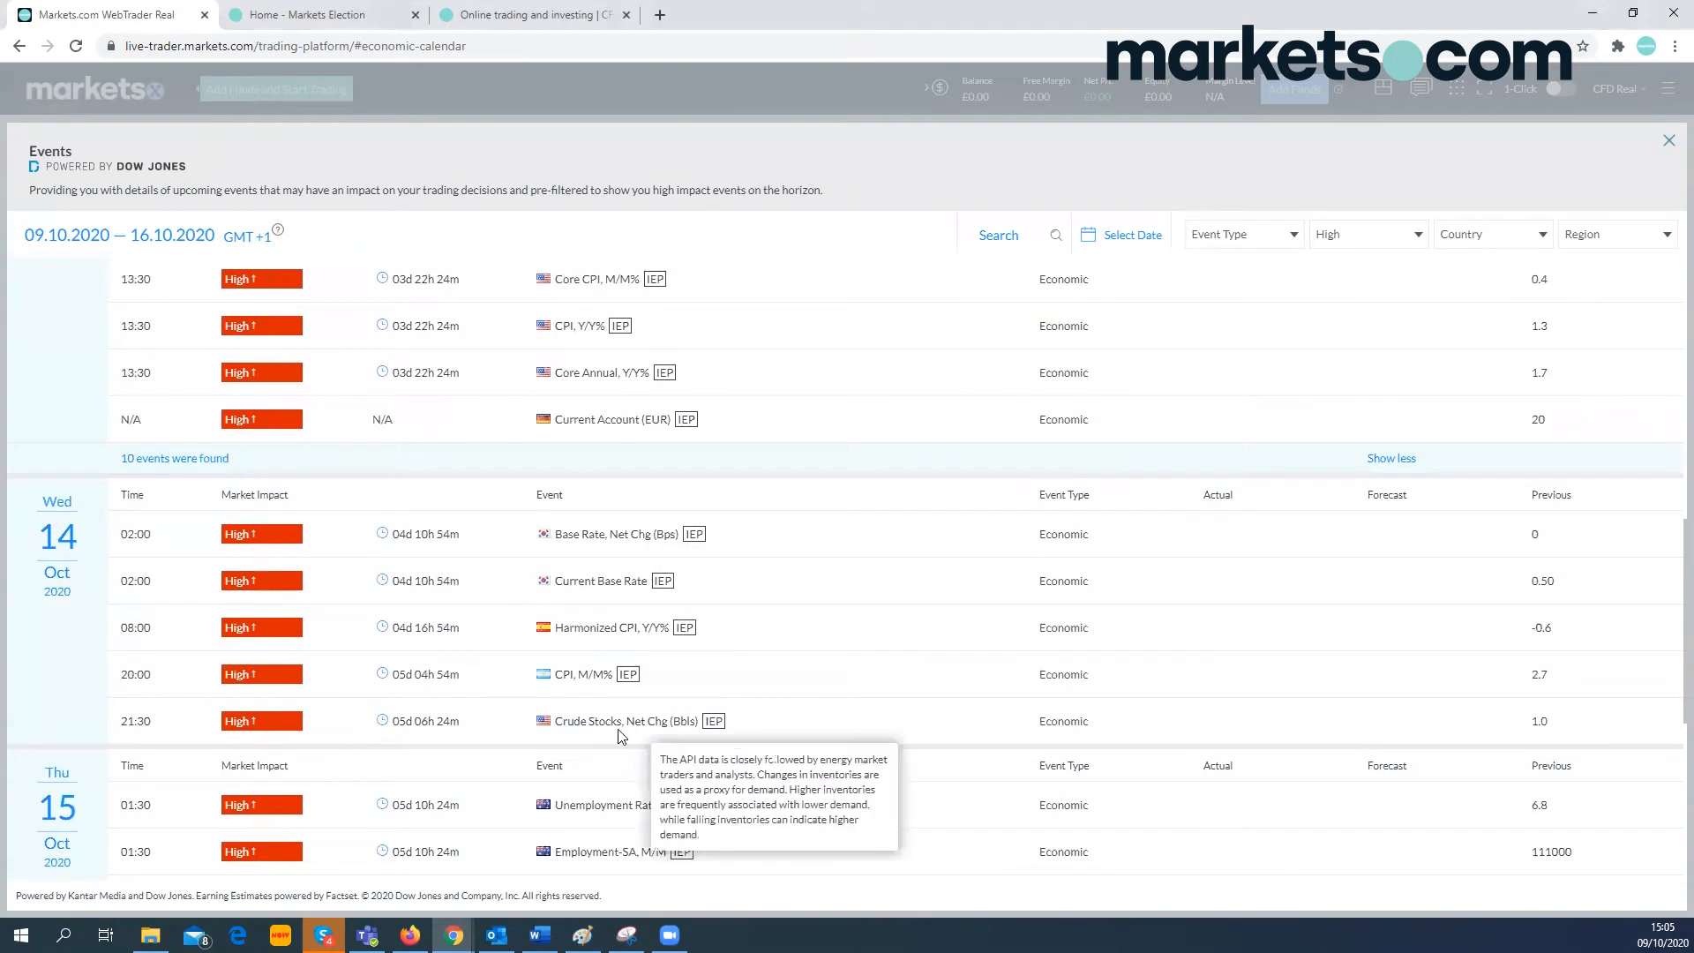
pyautogui.moveTo(297, 723)
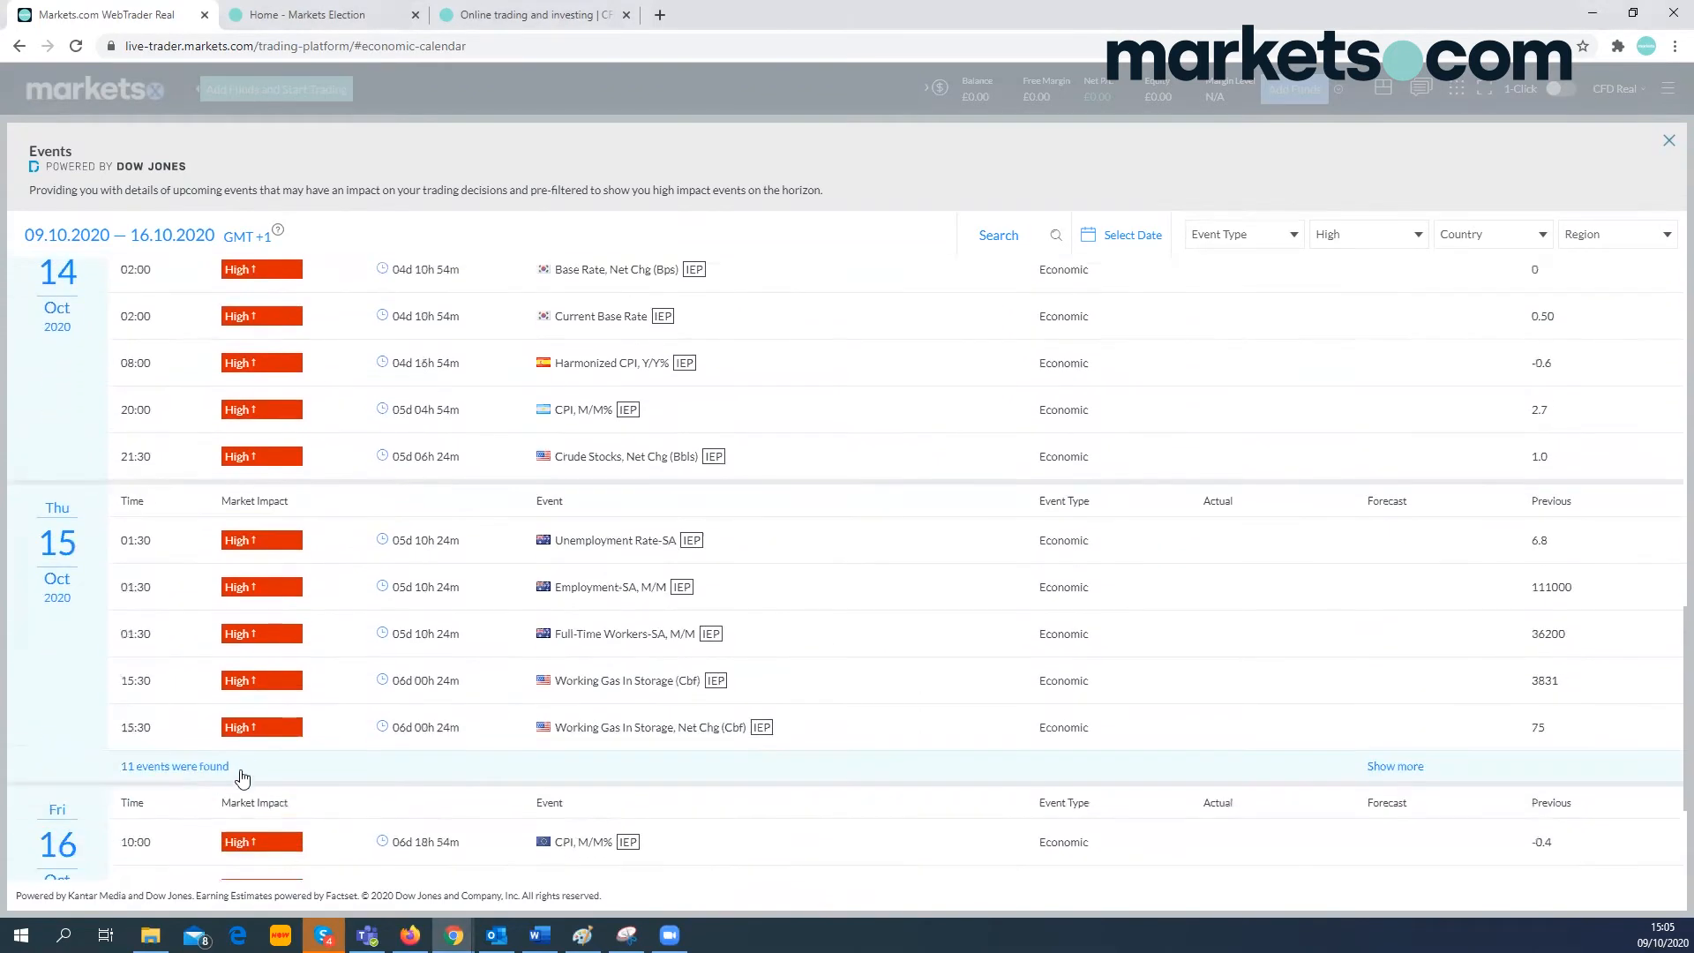
# - Expand Thursday 15 October to all eleven events and Friday 16 October's full event list
pyautogui.click(1393, 766)
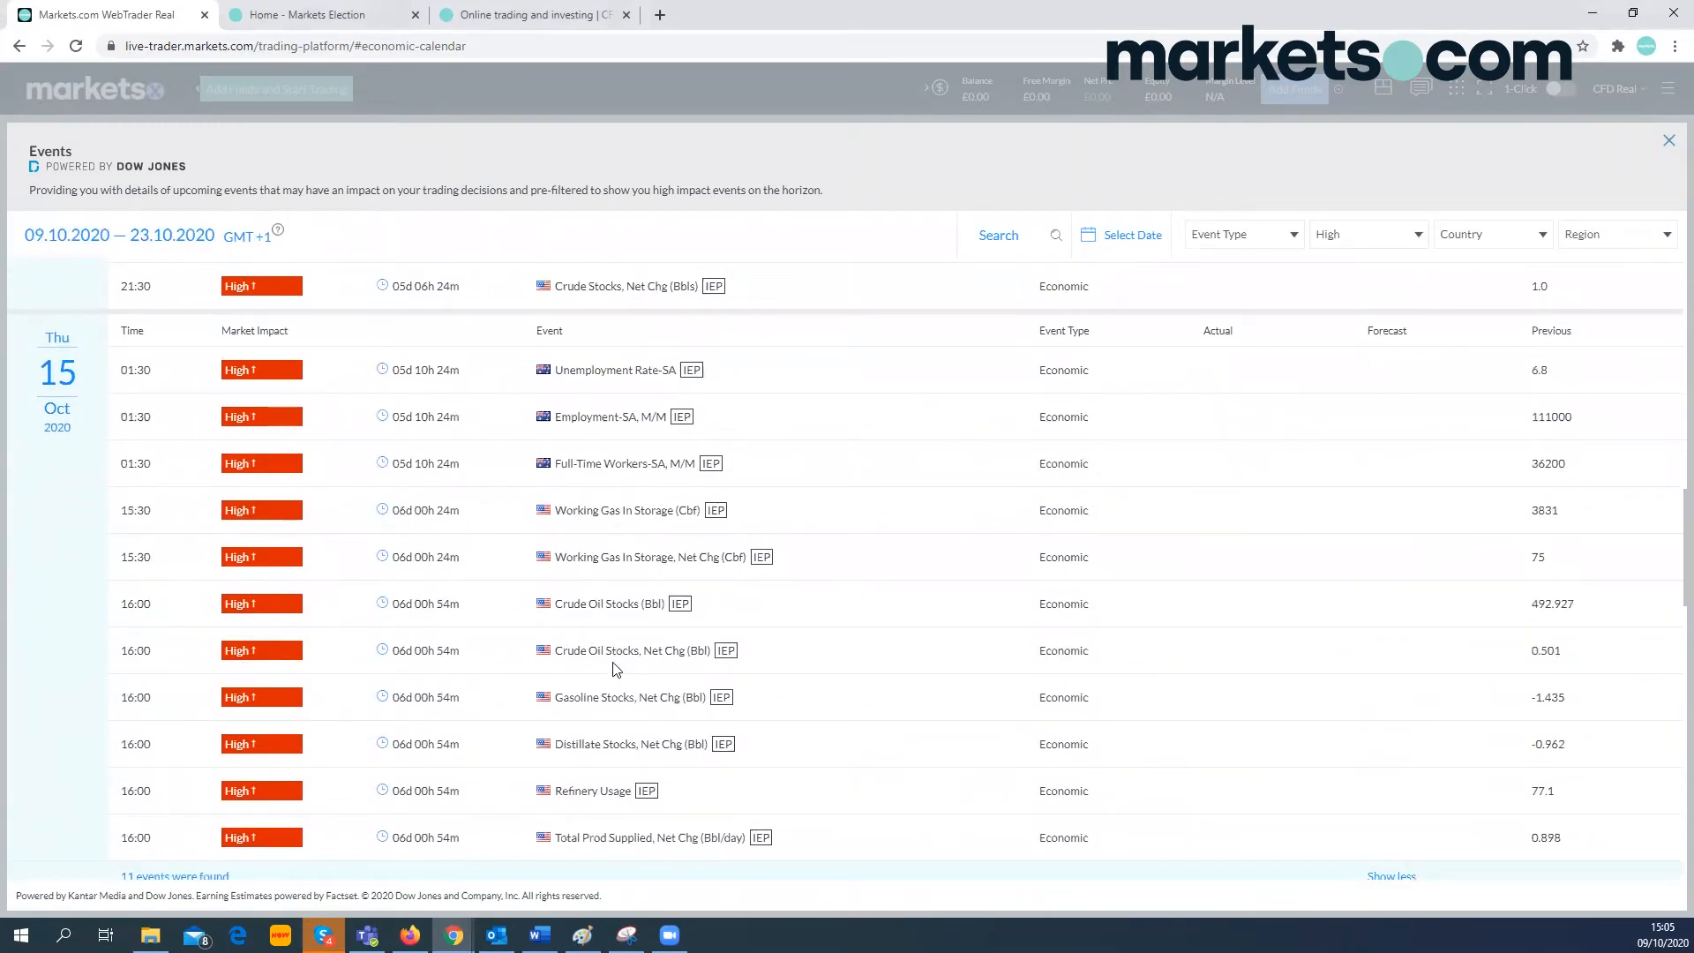
pyautogui.moveTo(724, 681)
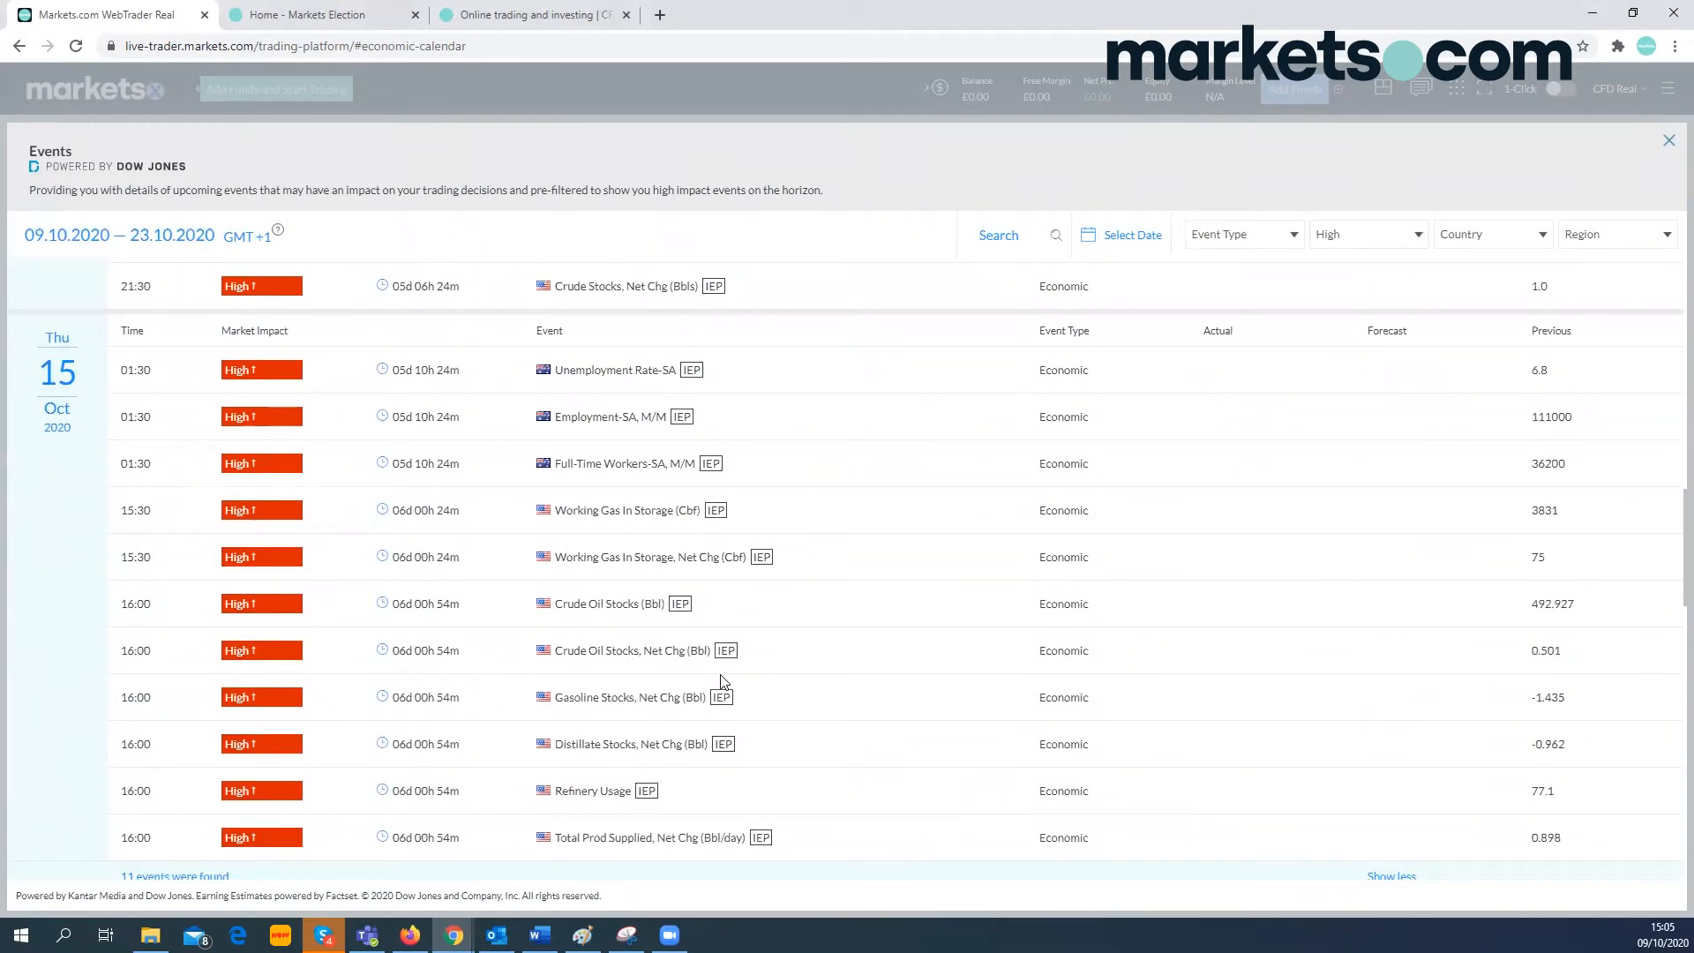
pyautogui.scroll(3)
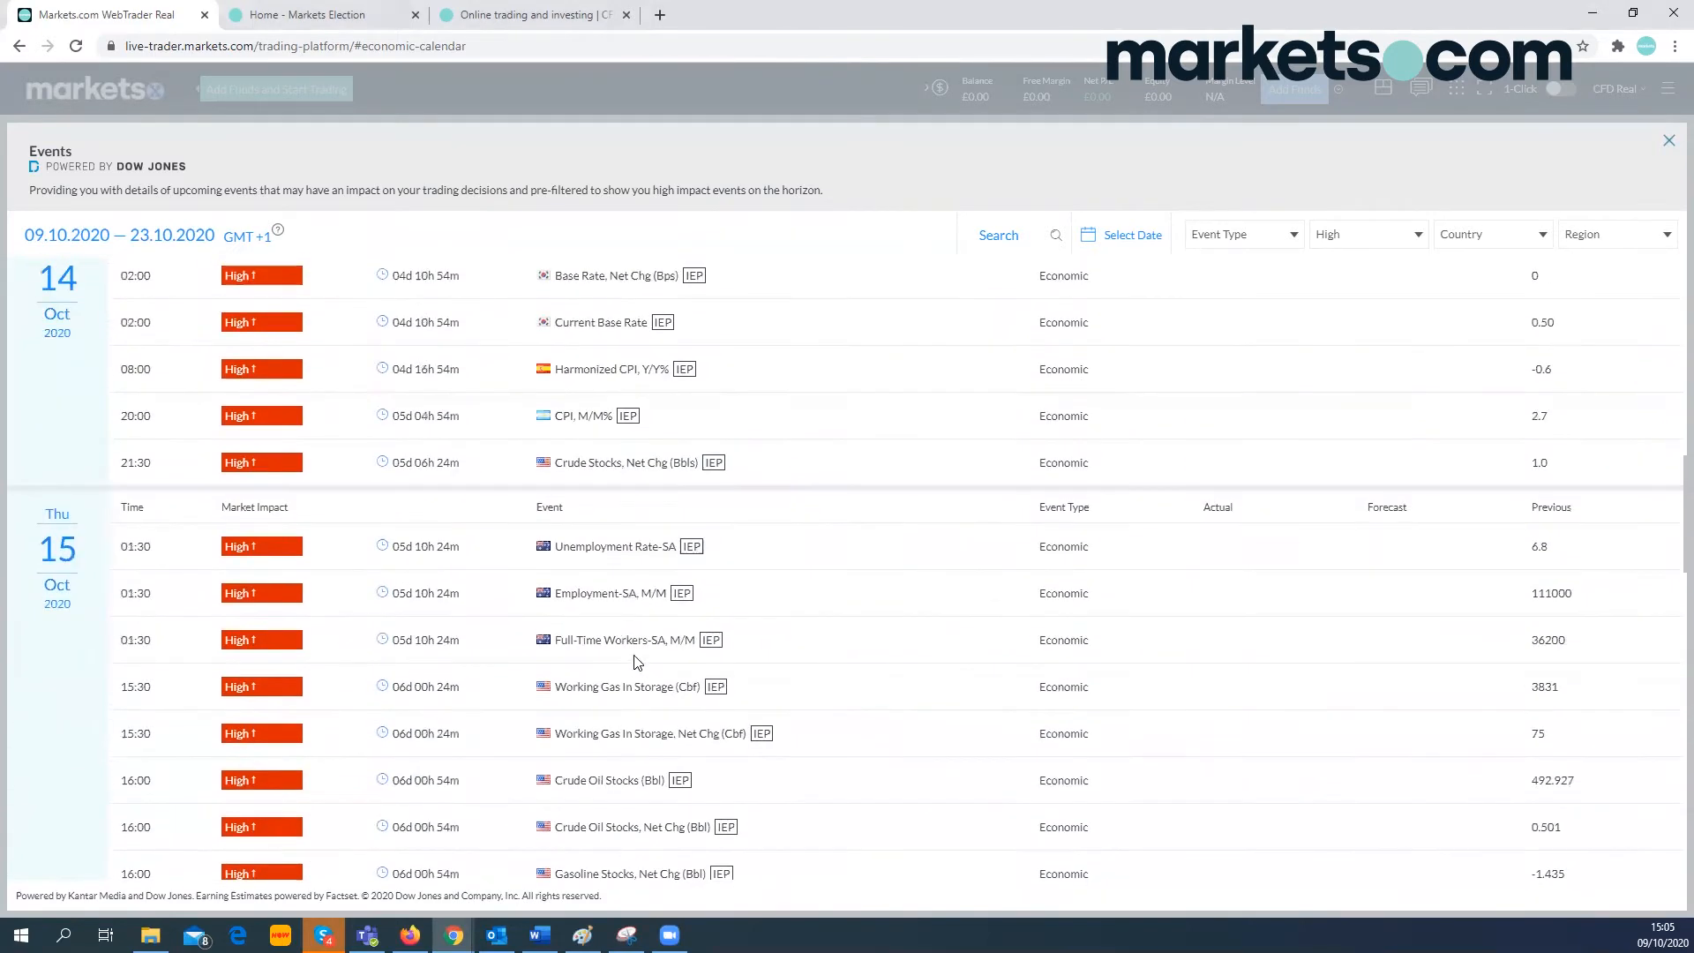
pyautogui.scroll(-3)
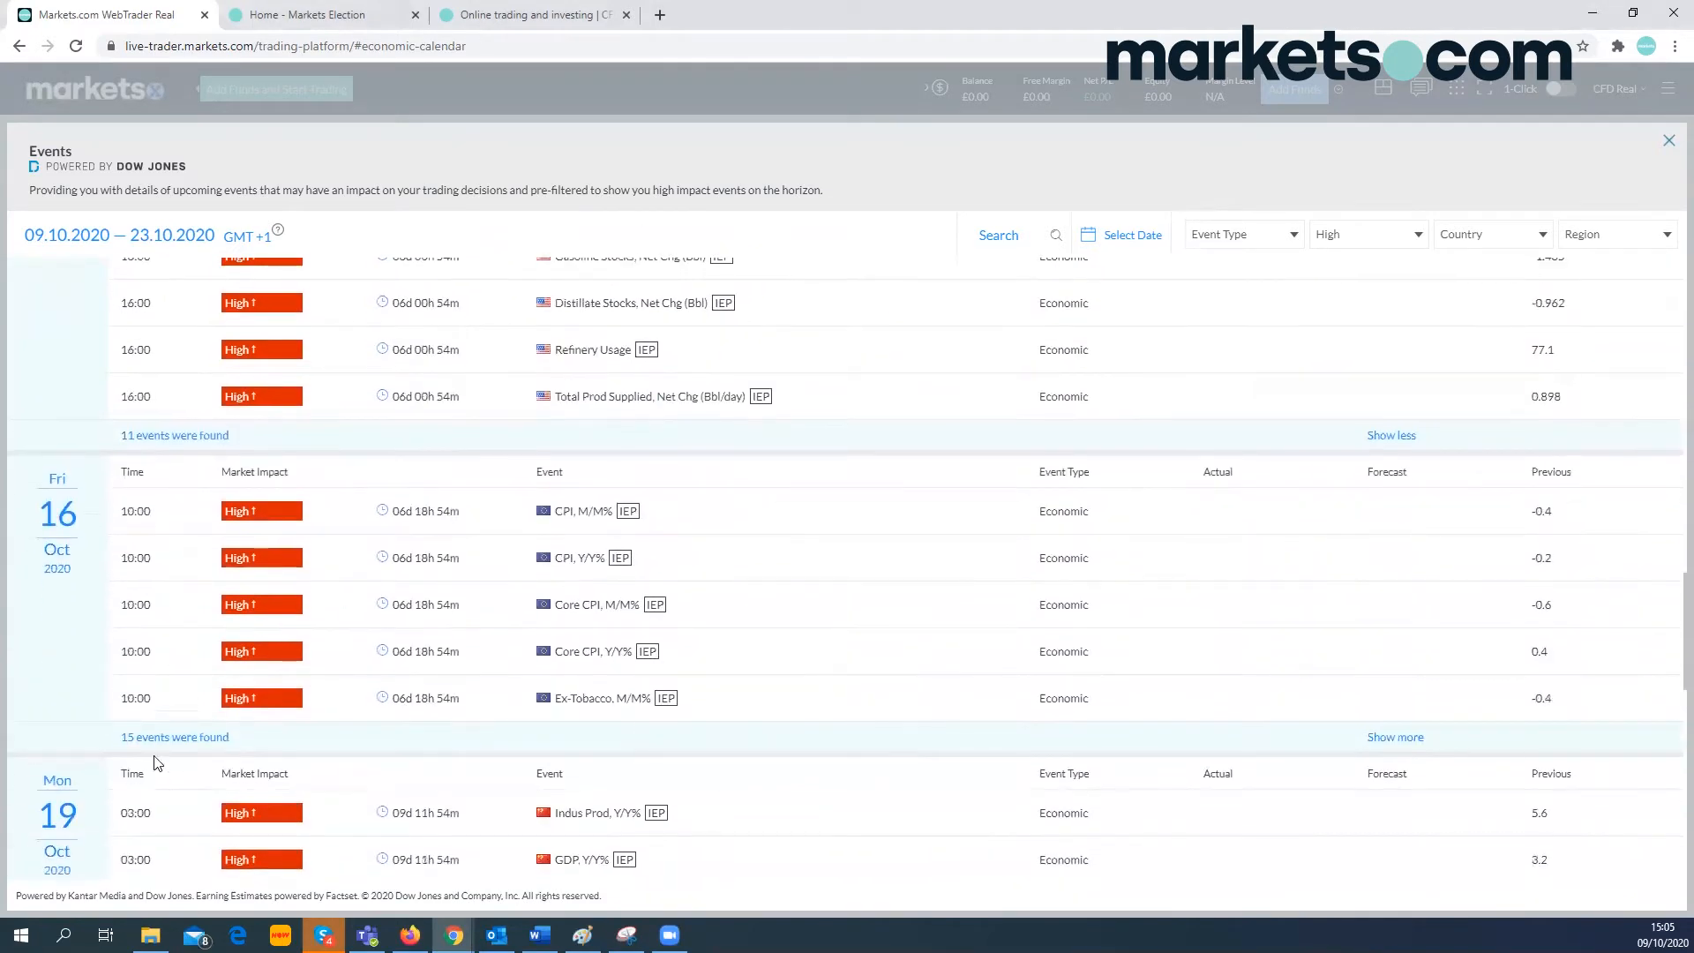
pyautogui.moveTo(512, 617)
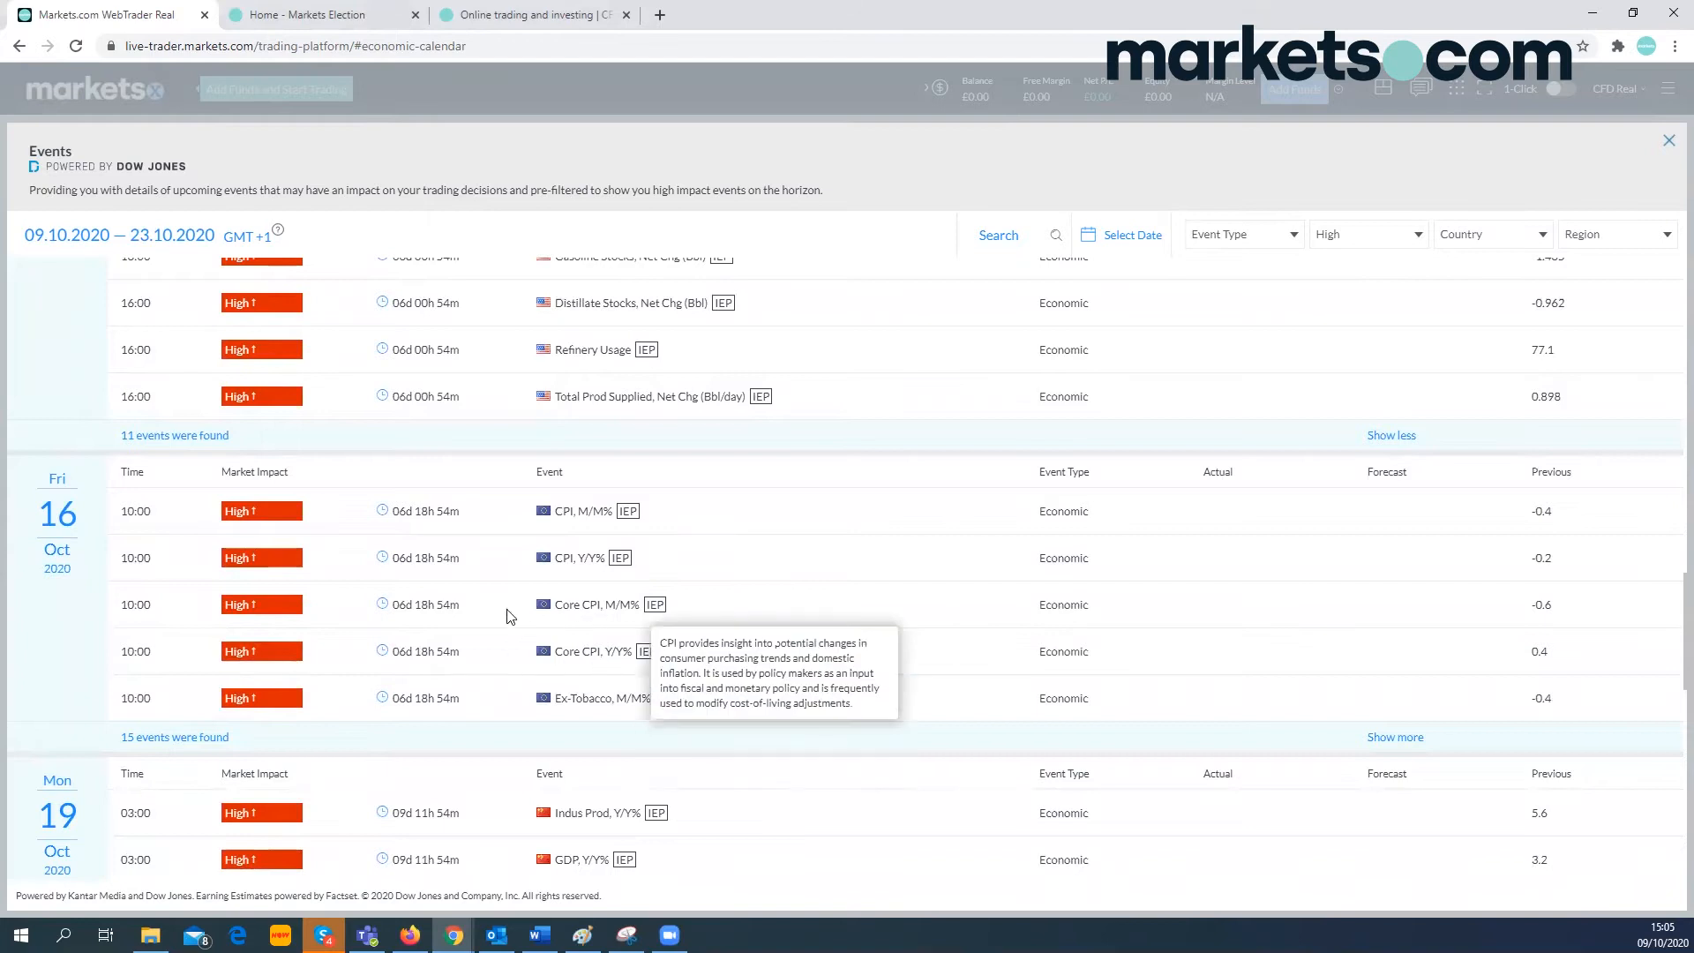
pyautogui.click(1394, 737)
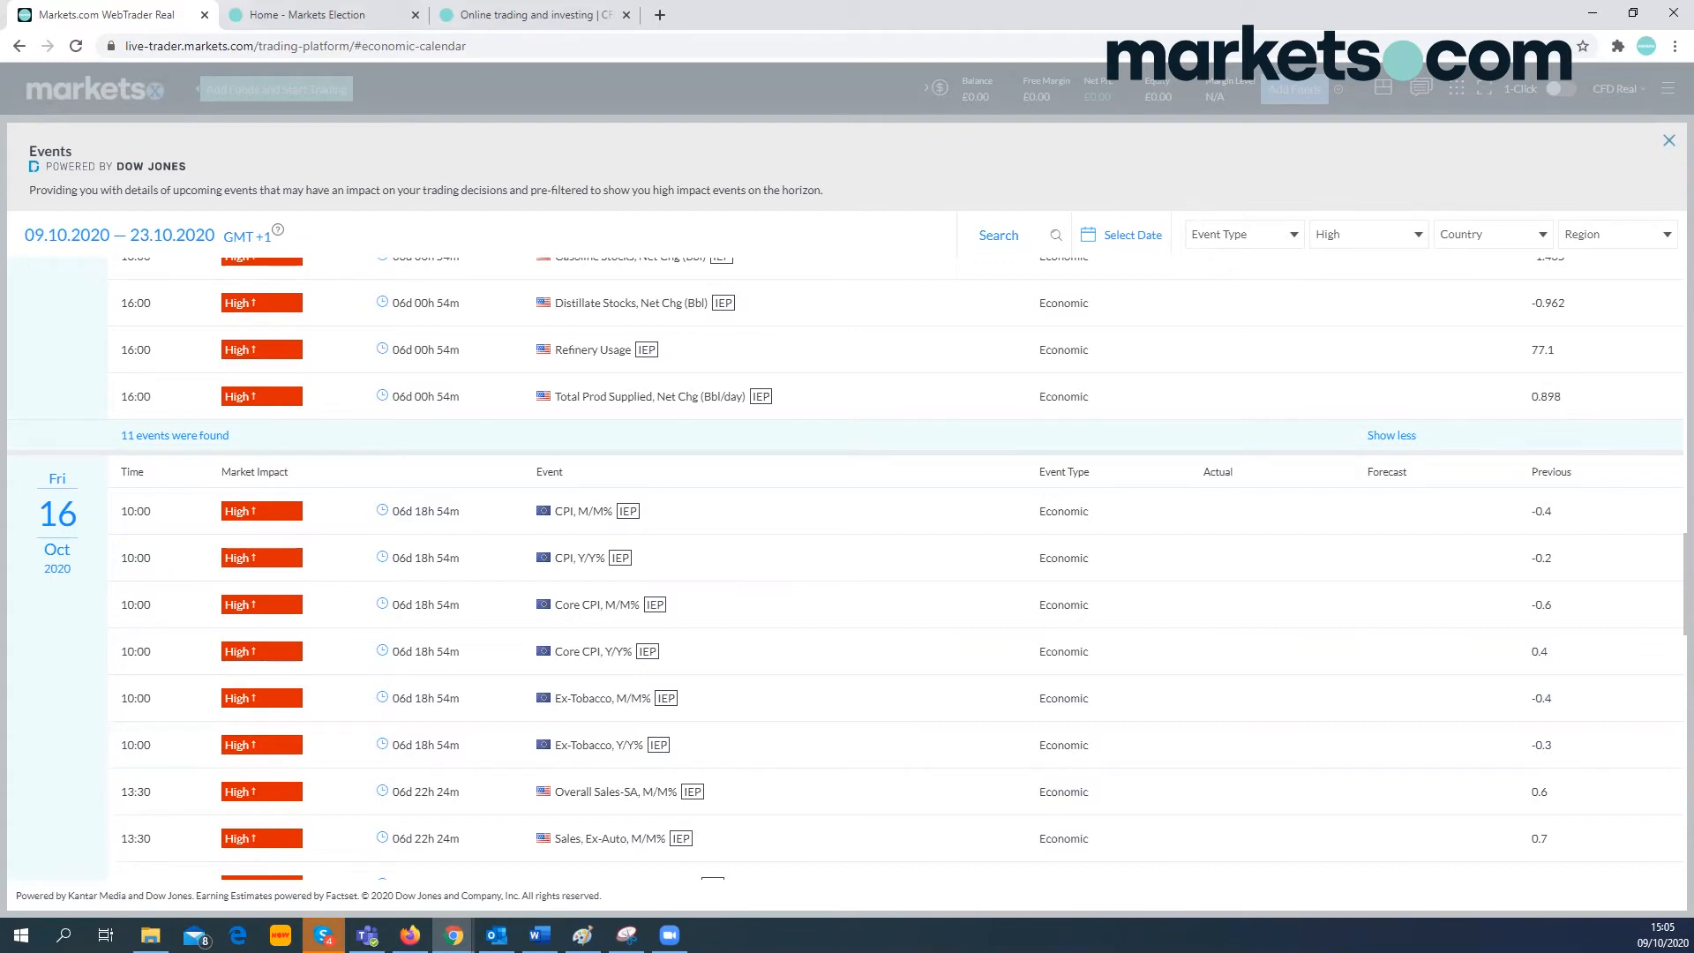
pyautogui.moveTo(1619, 182)
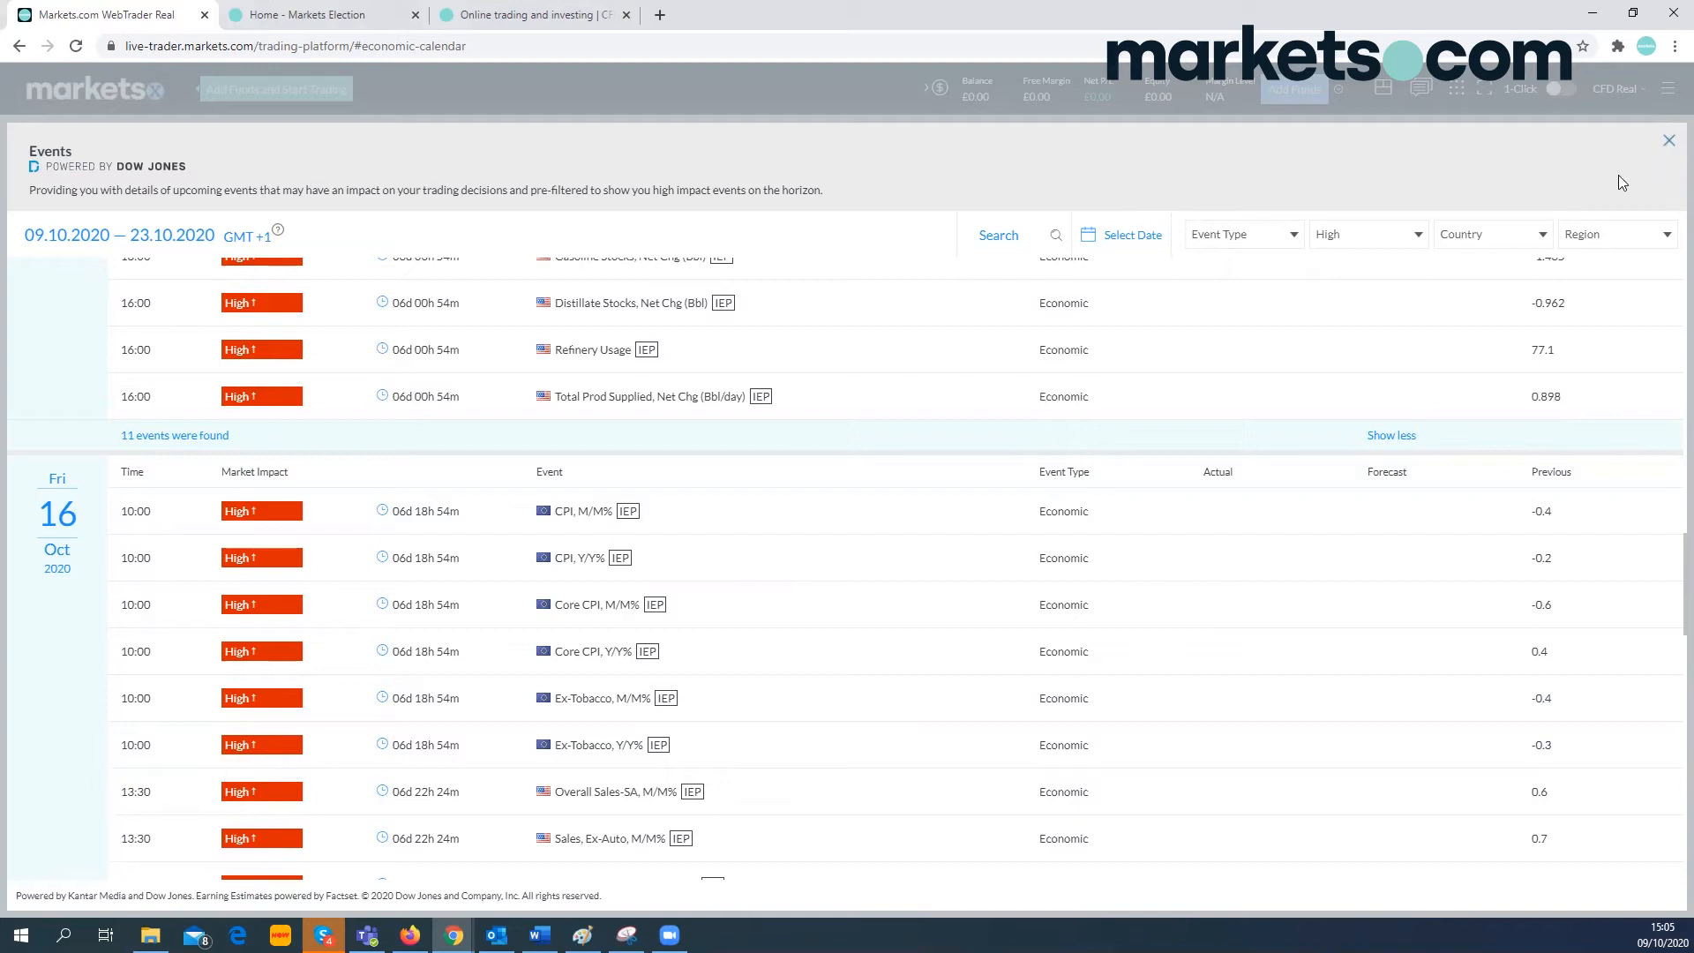
pyautogui.moveTo(854, 702)
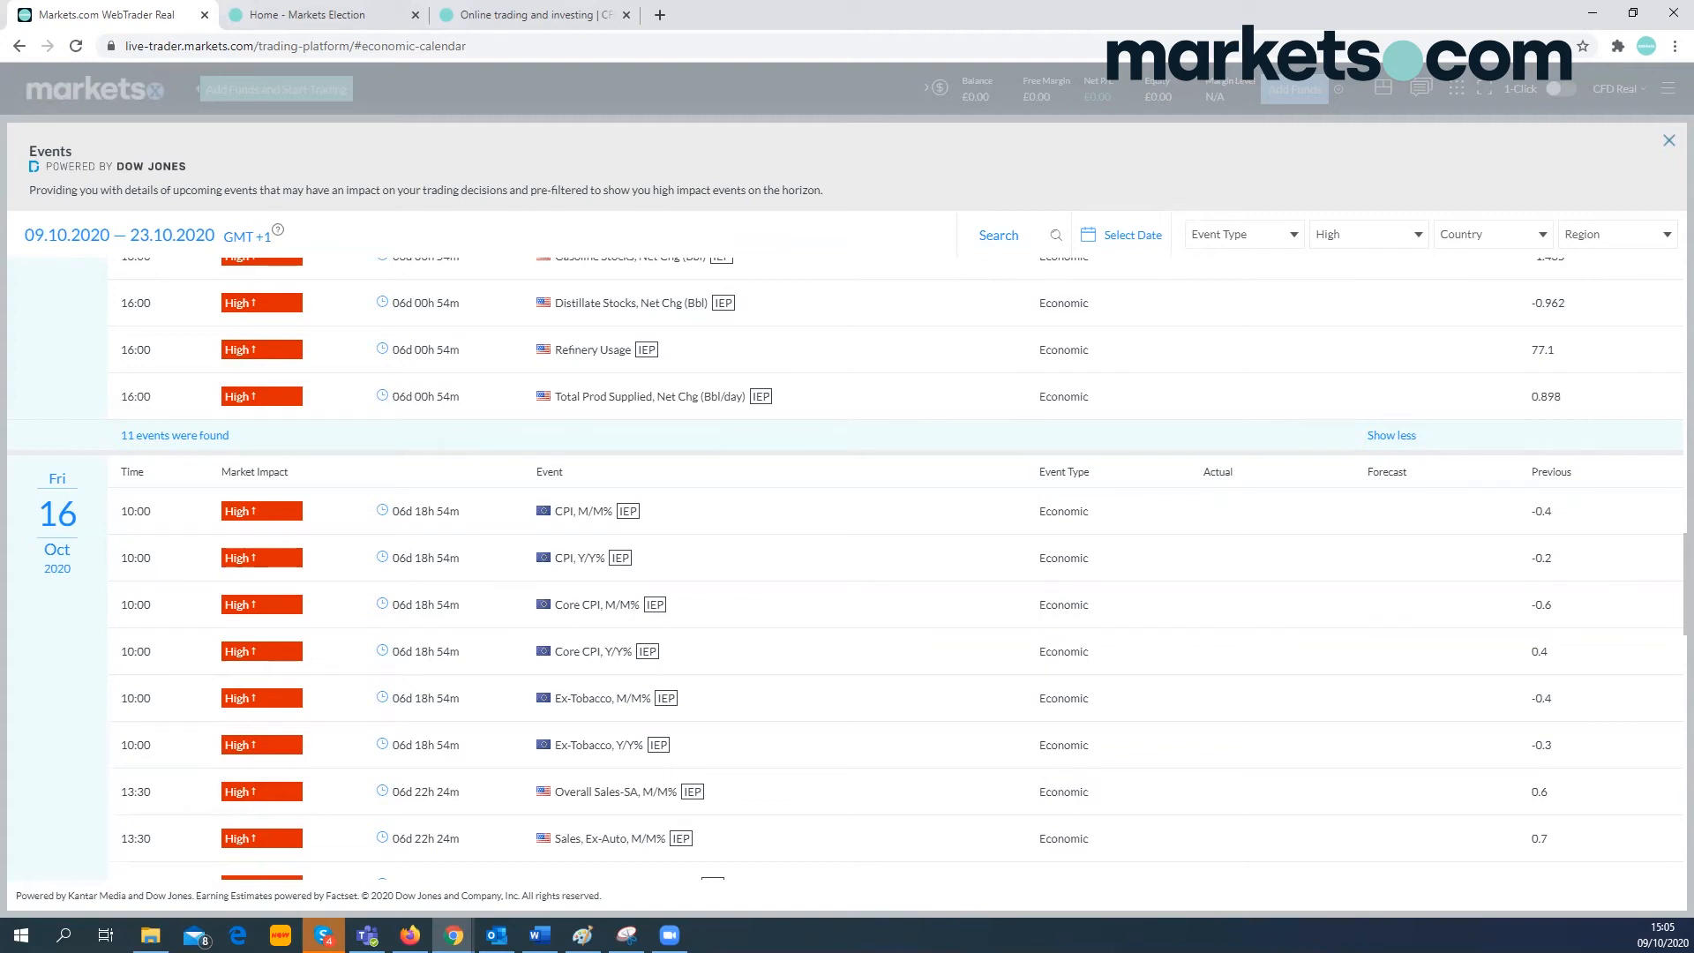
pyautogui.moveTo(438, 644)
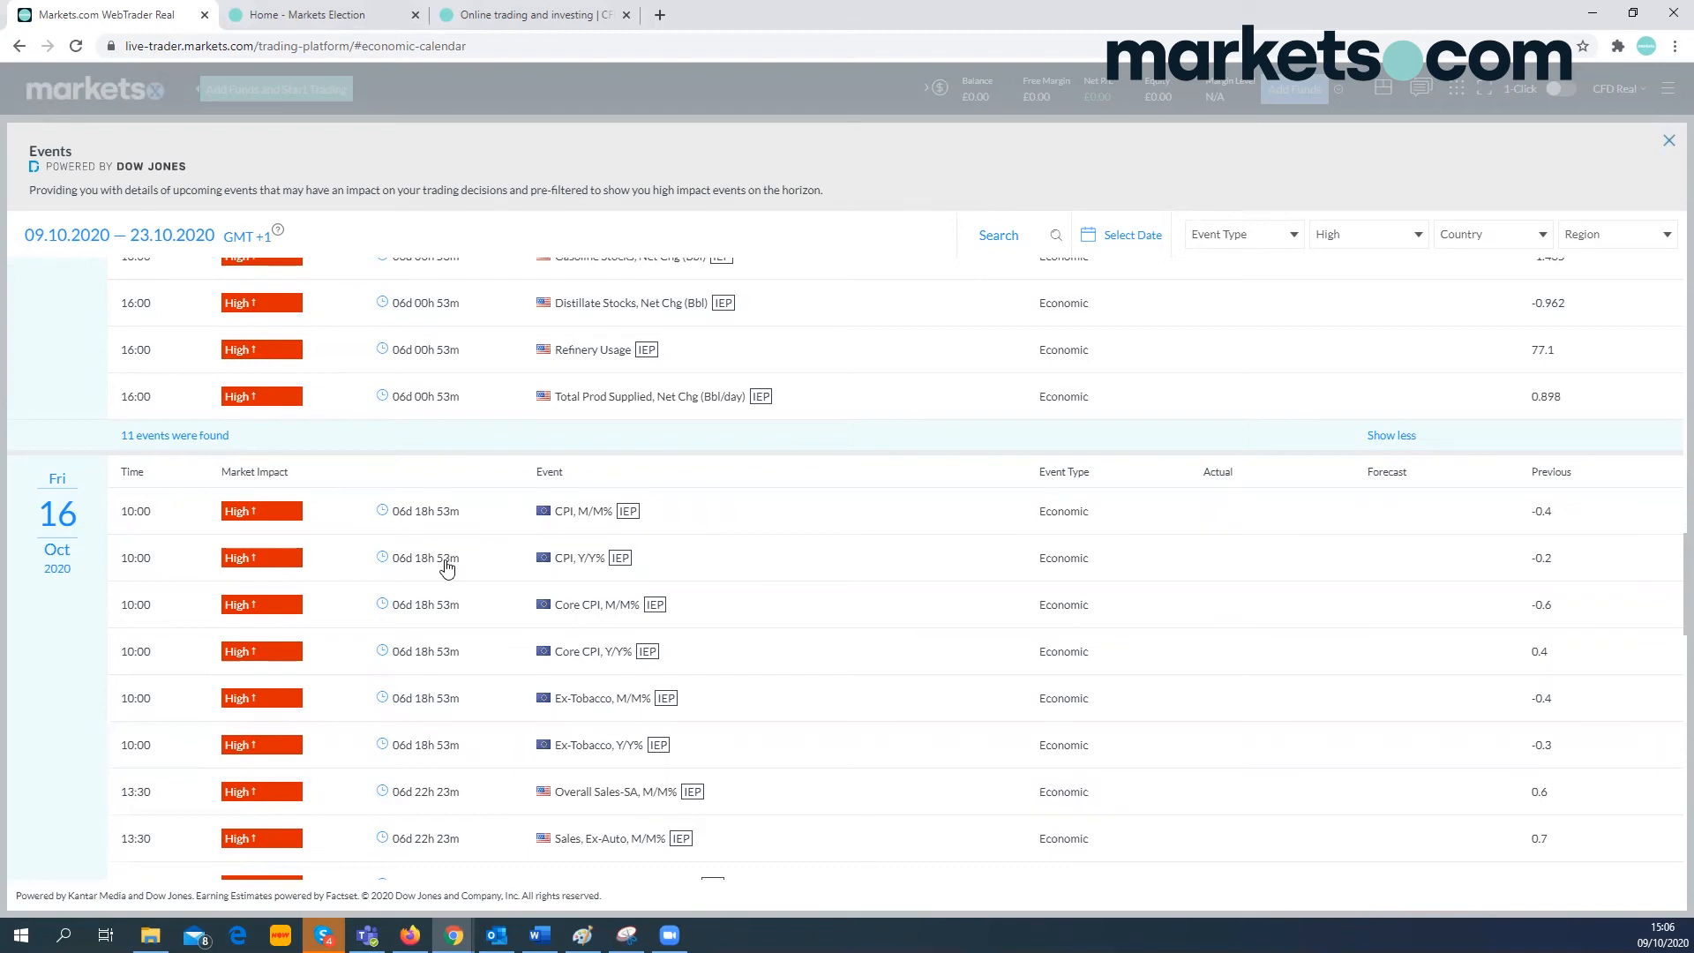
pyautogui.scroll(-3)
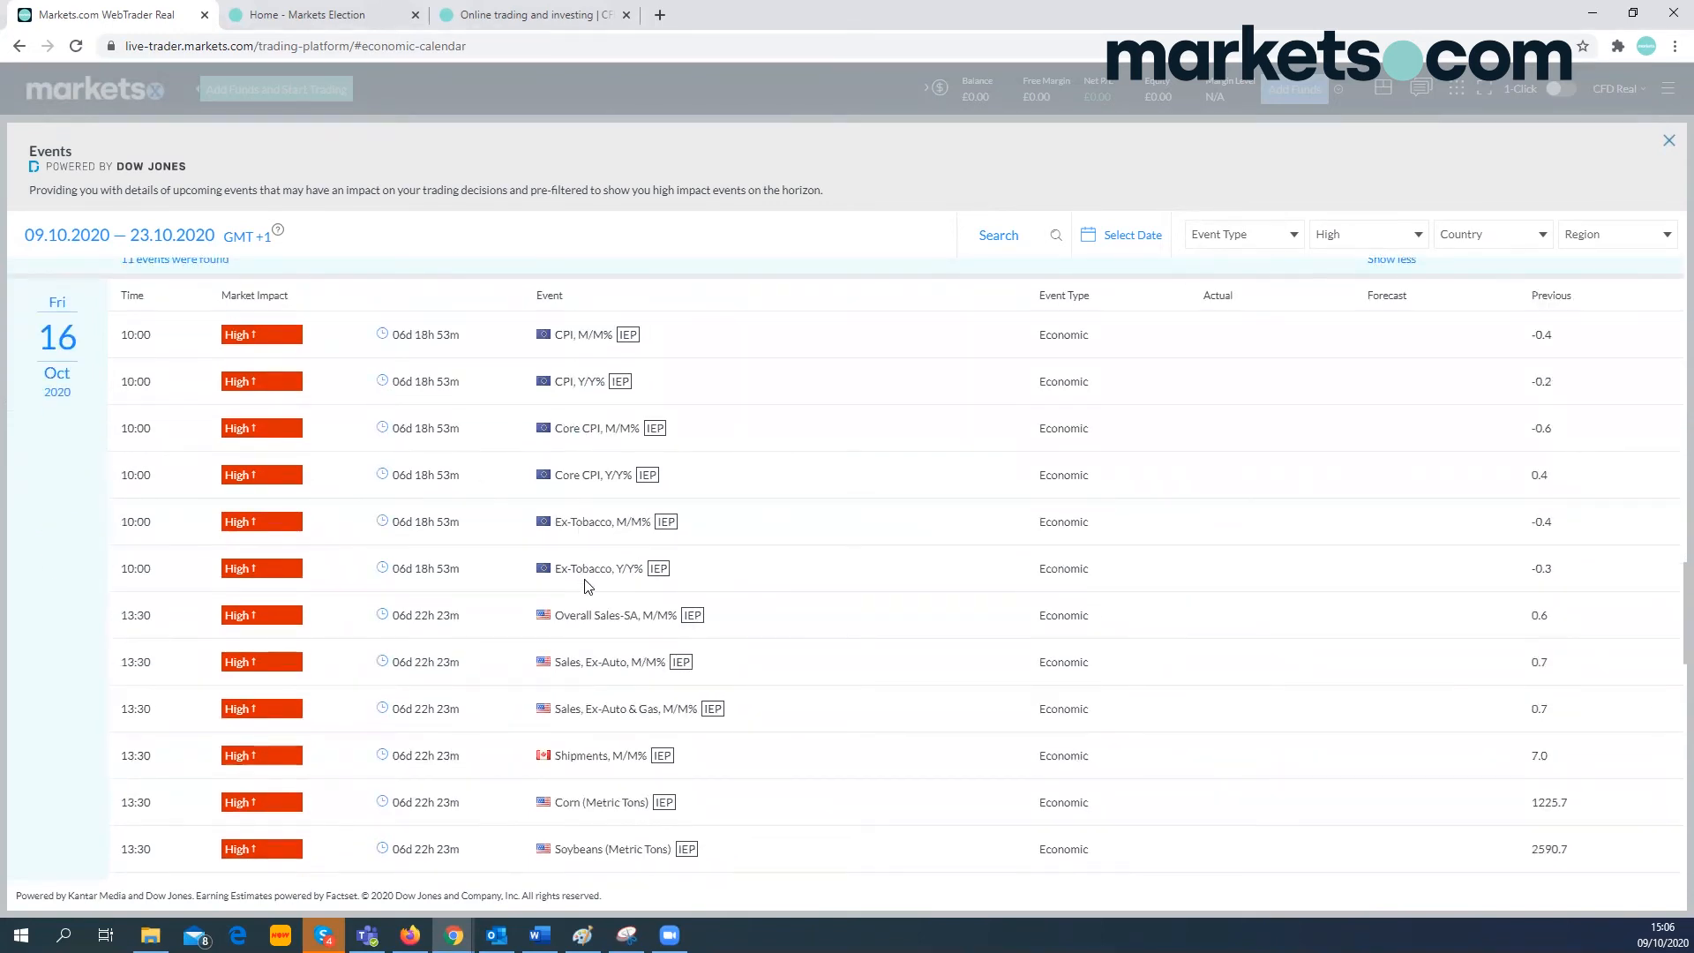
pyautogui.scroll(-3)
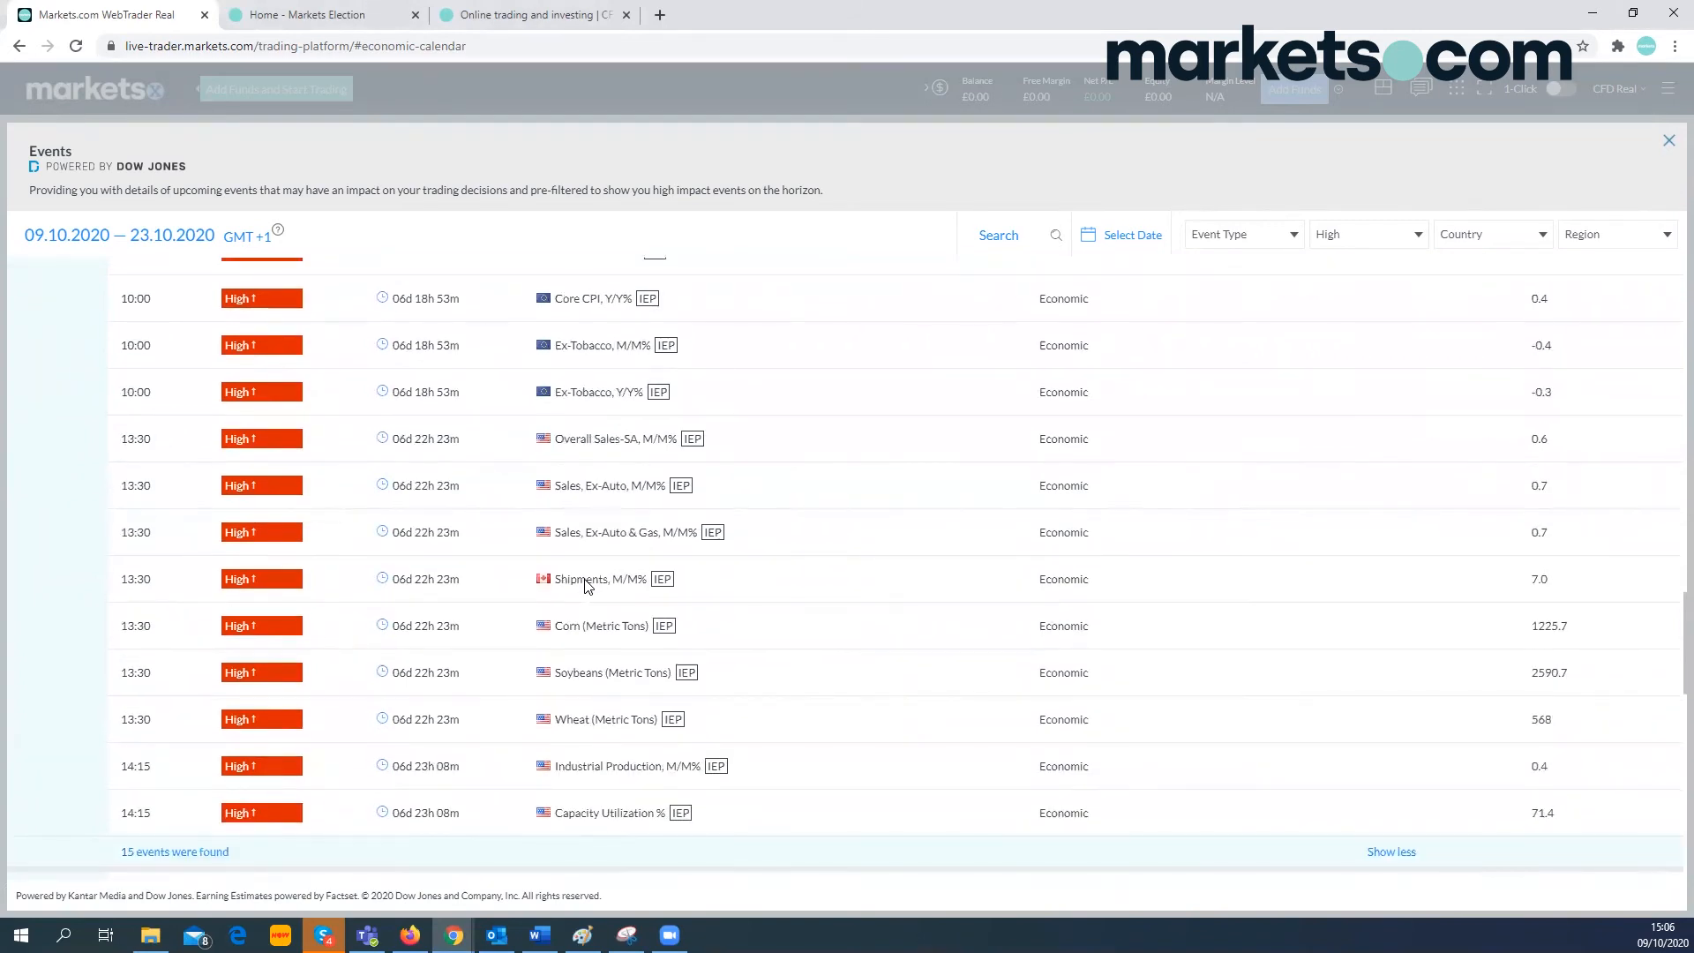
pyautogui.moveTo(606, 503)
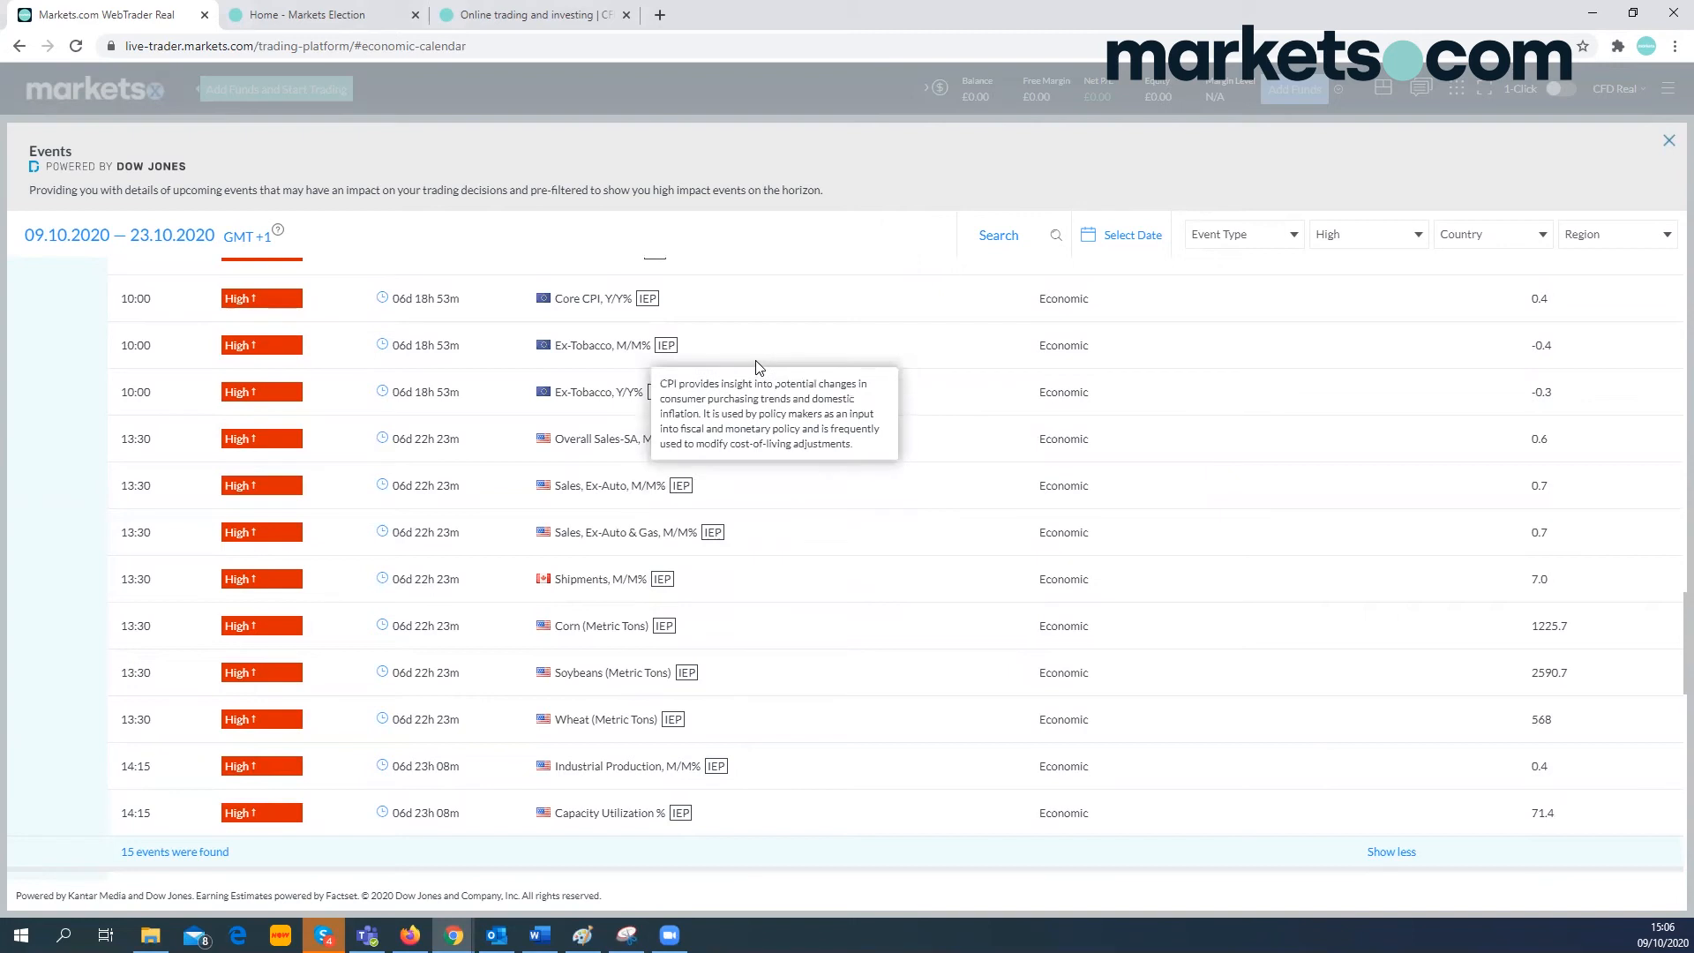
pyautogui.scroll(3)
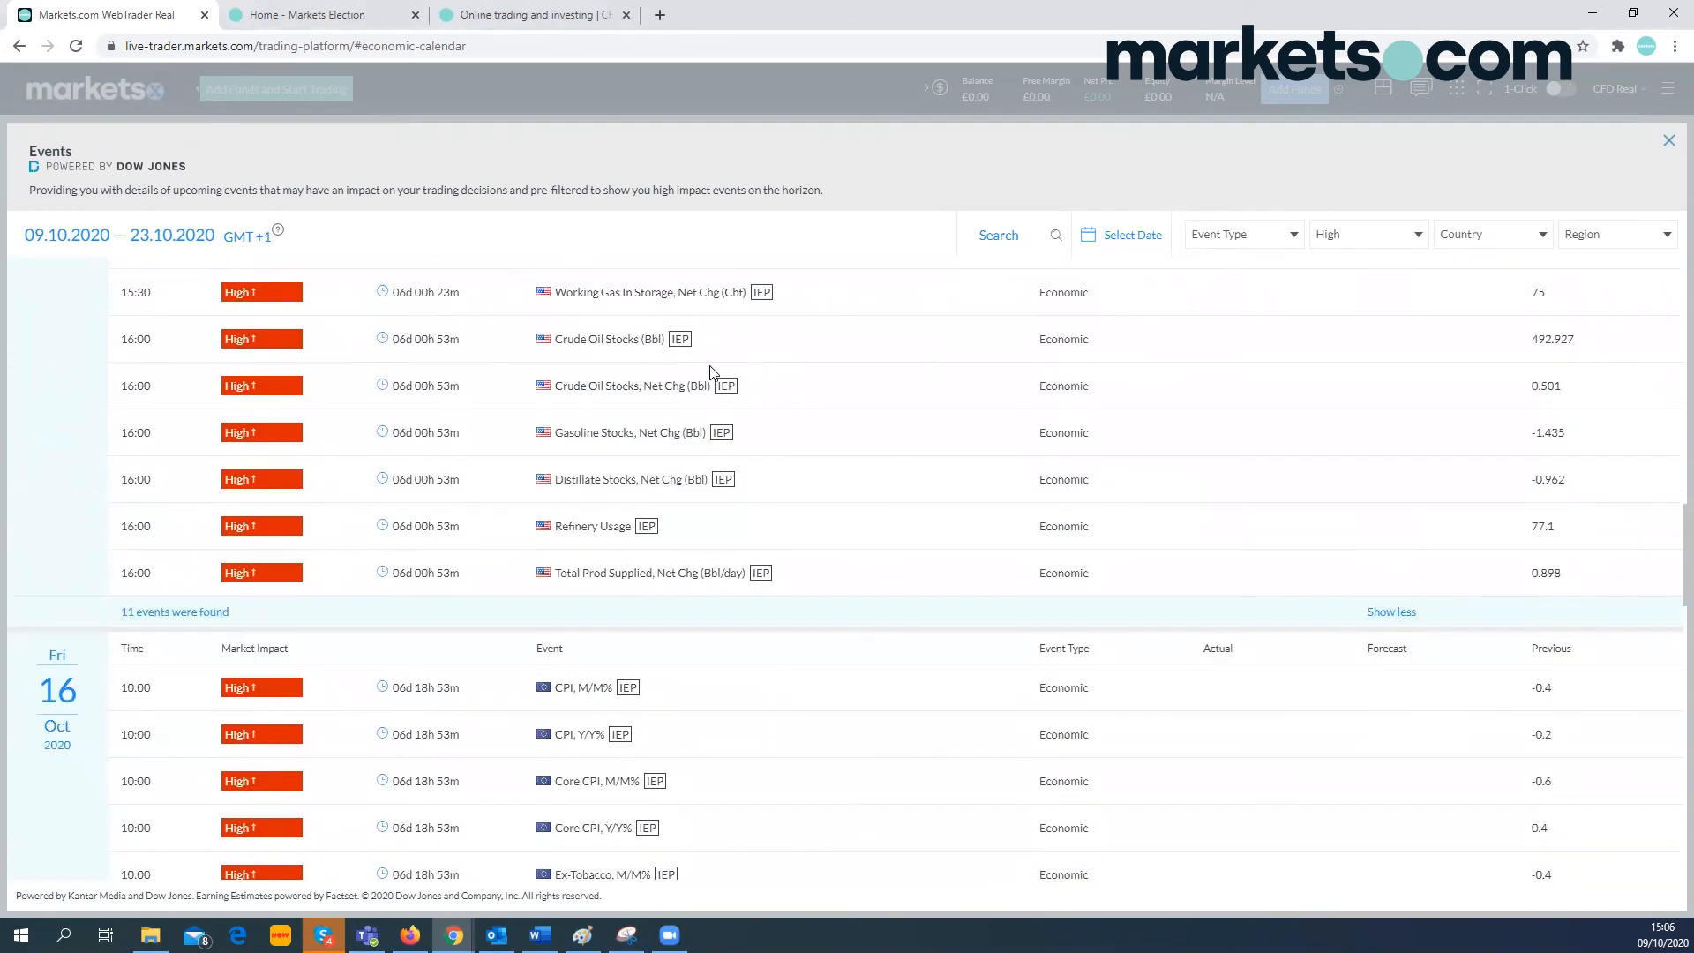
pyautogui.scroll(3)
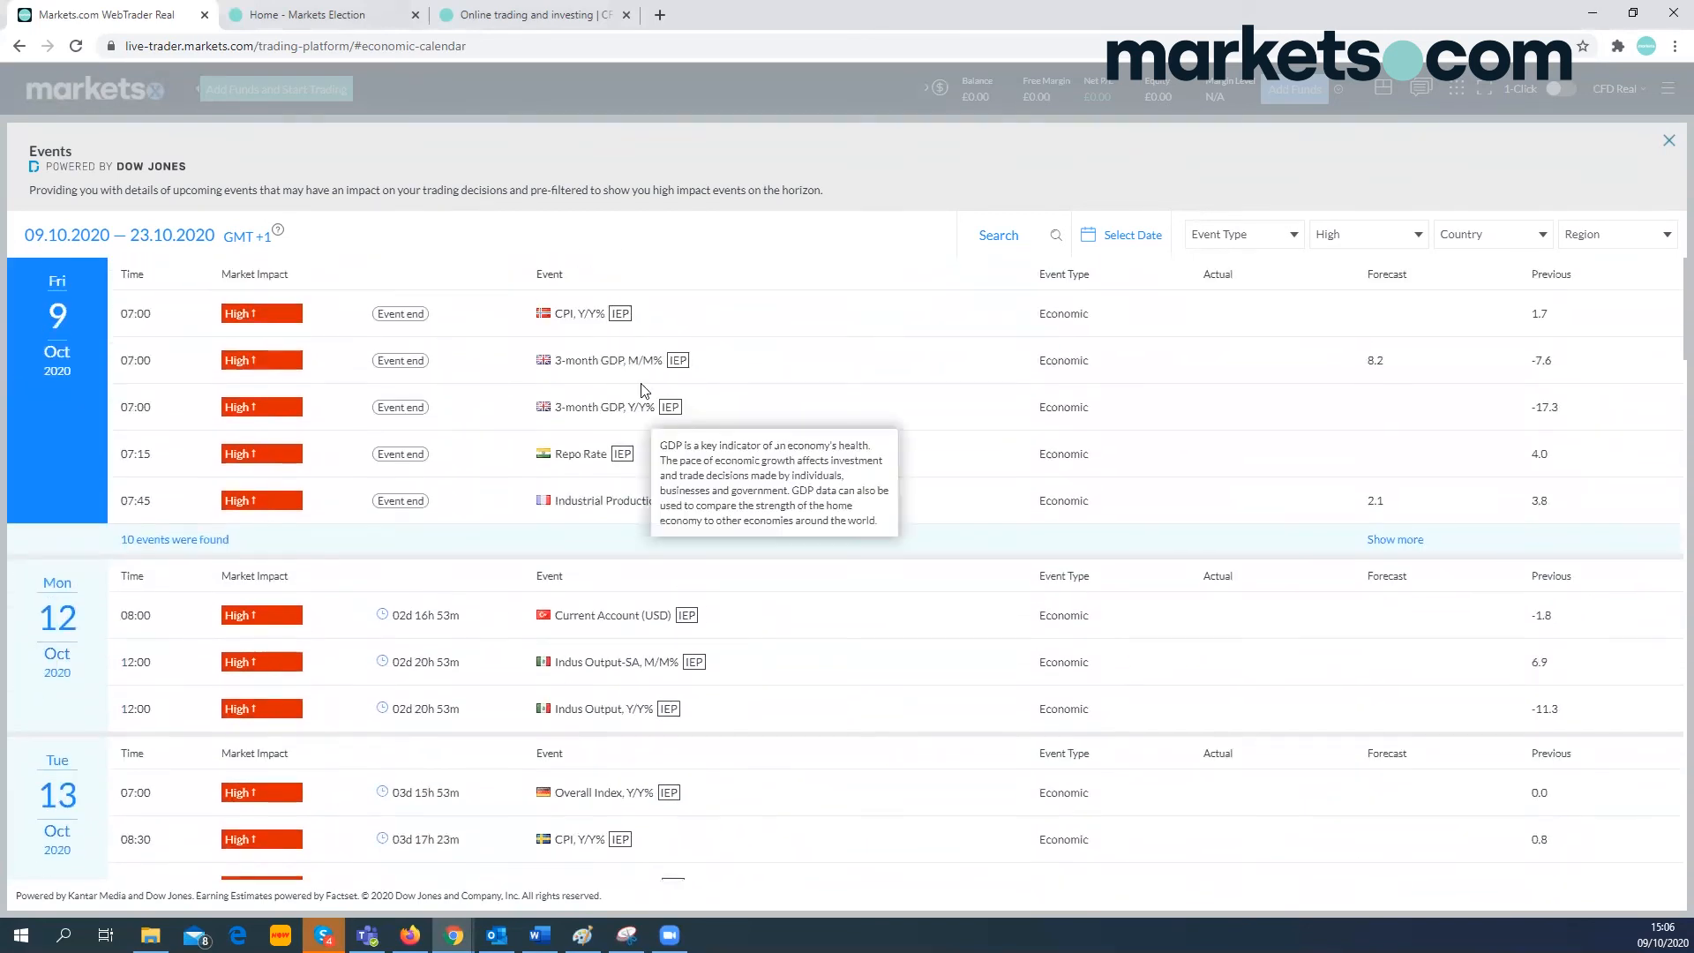
pyautogui.moveTo(21, 194)
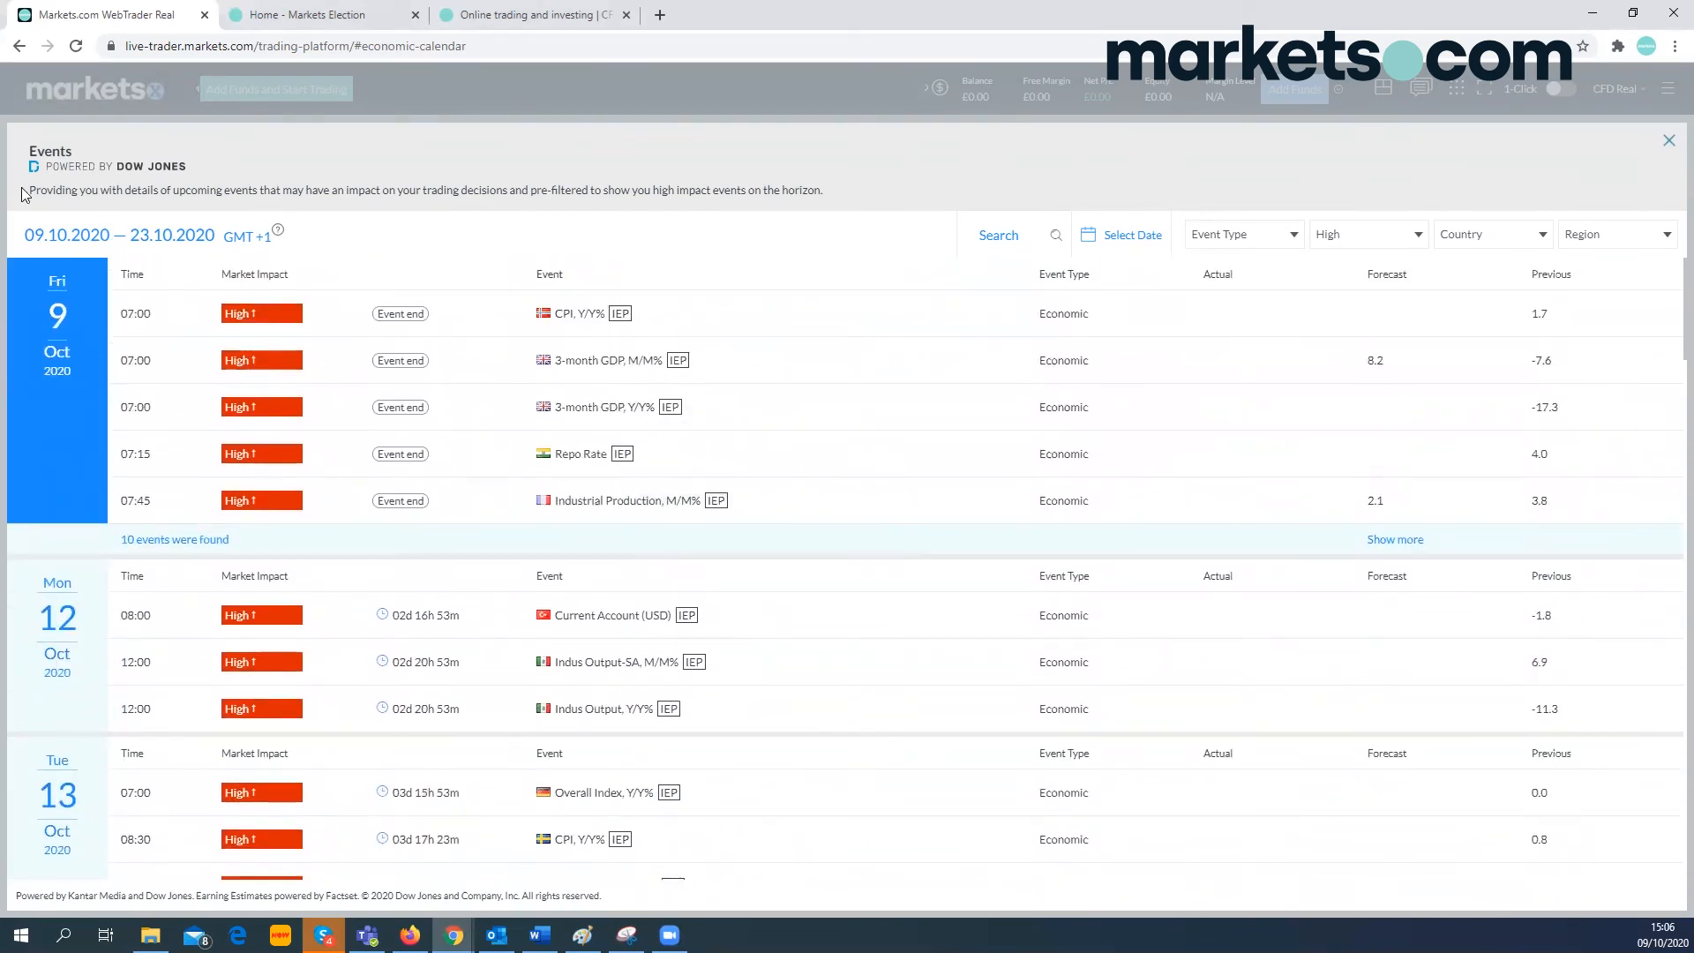
pyautogui.moveTo(1664, 151)
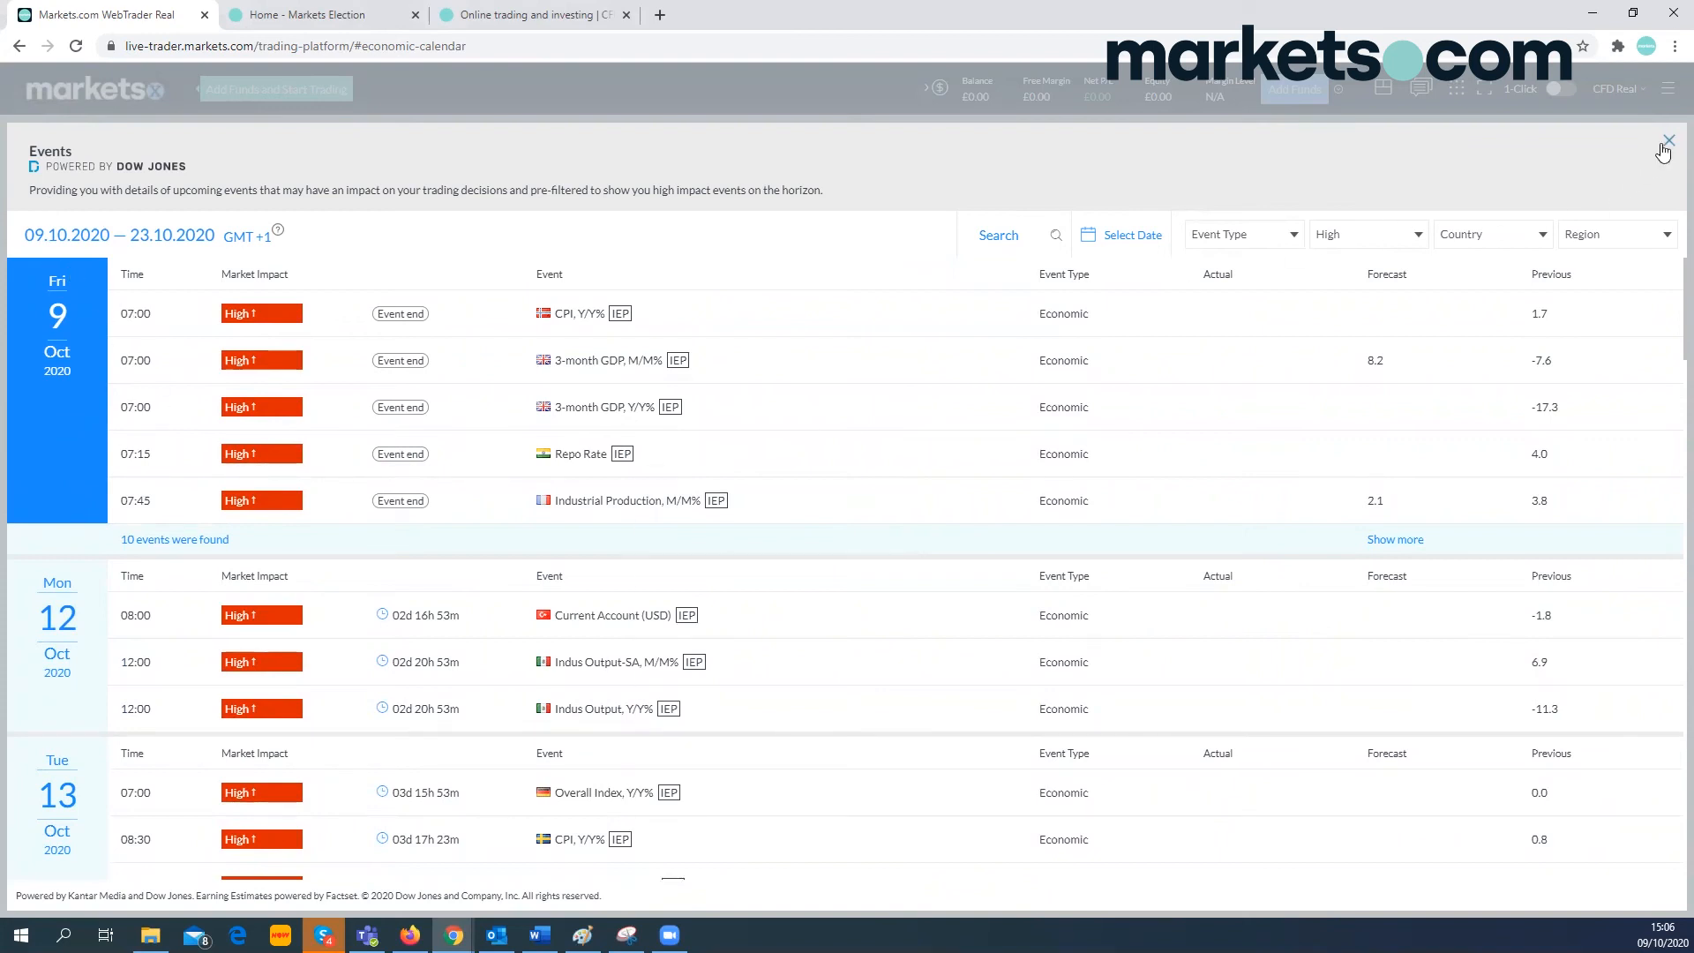
# - Close the Events calendar and show the Financial Commentary panel with the Brexit fishing-rights story
pyautogui.click(1667, 141)
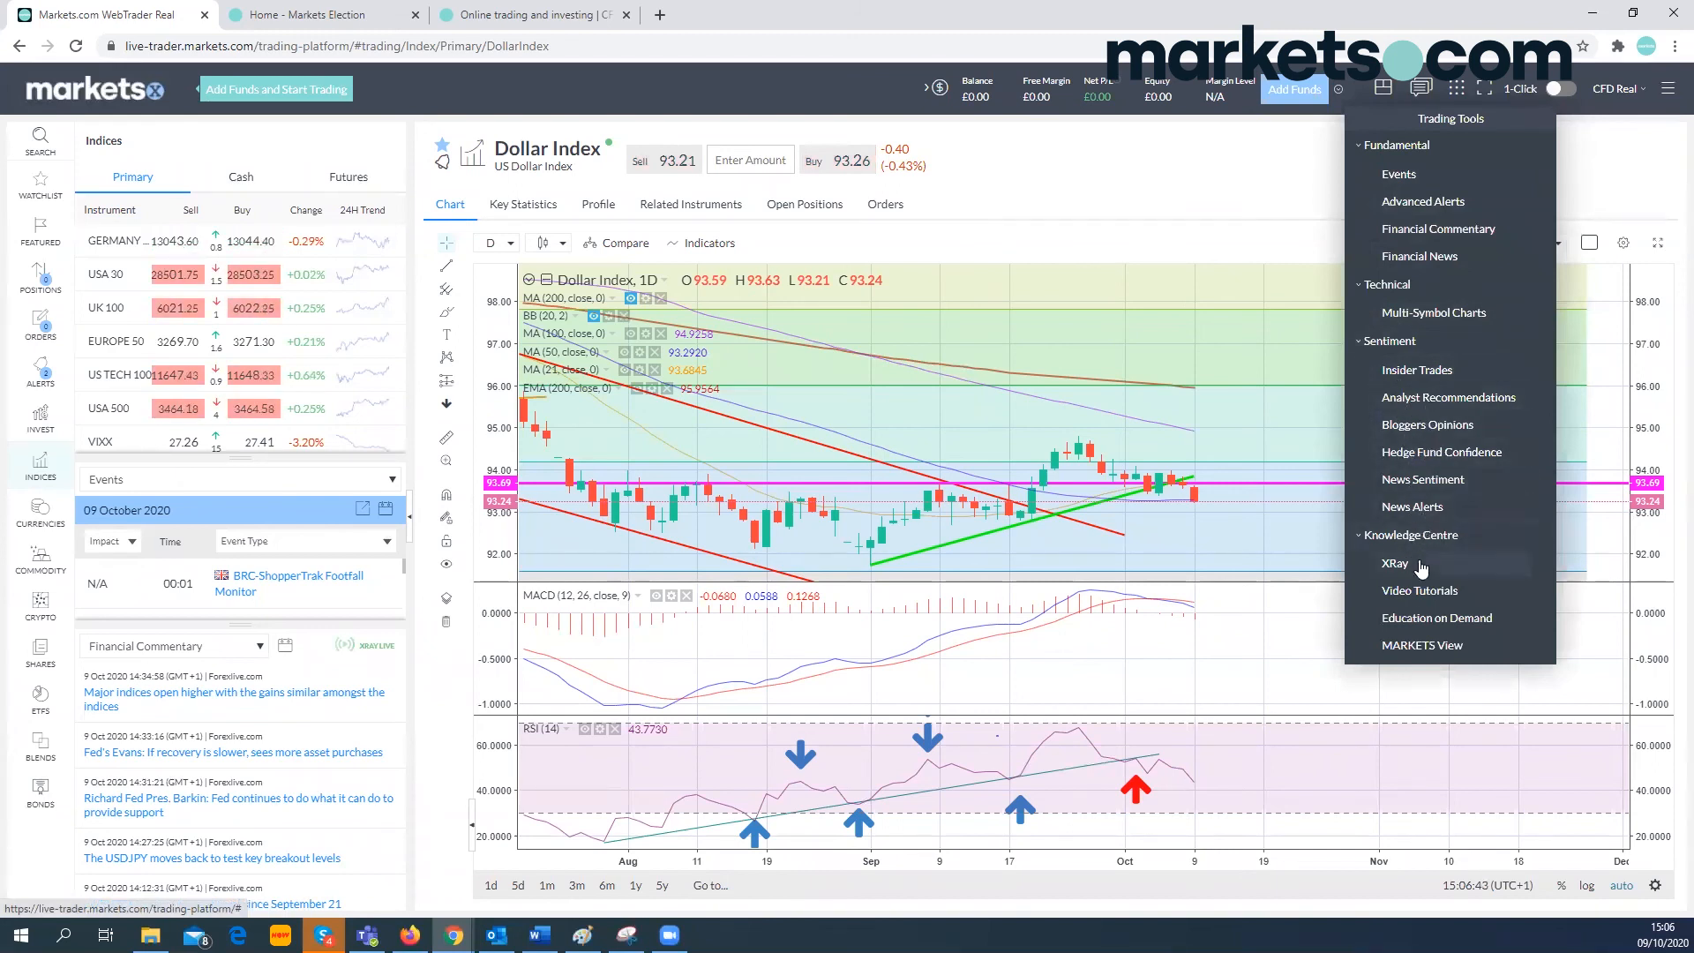
pyautogui.click(1438, 228)
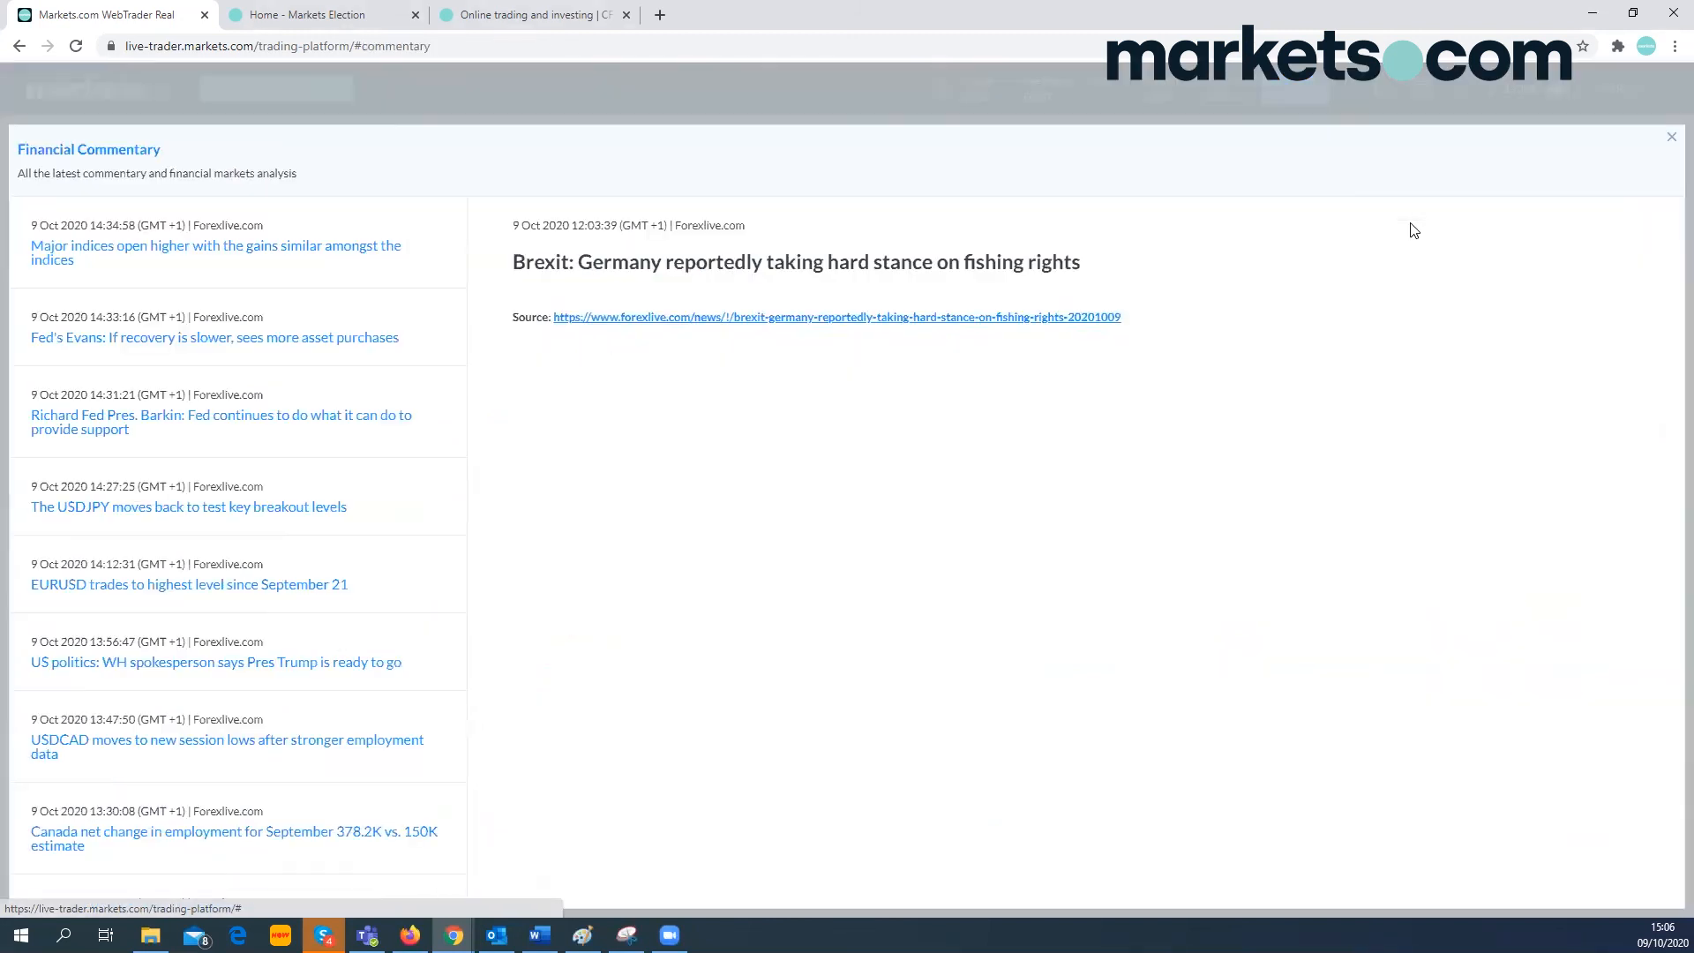
pyautogui.scroll(-3)
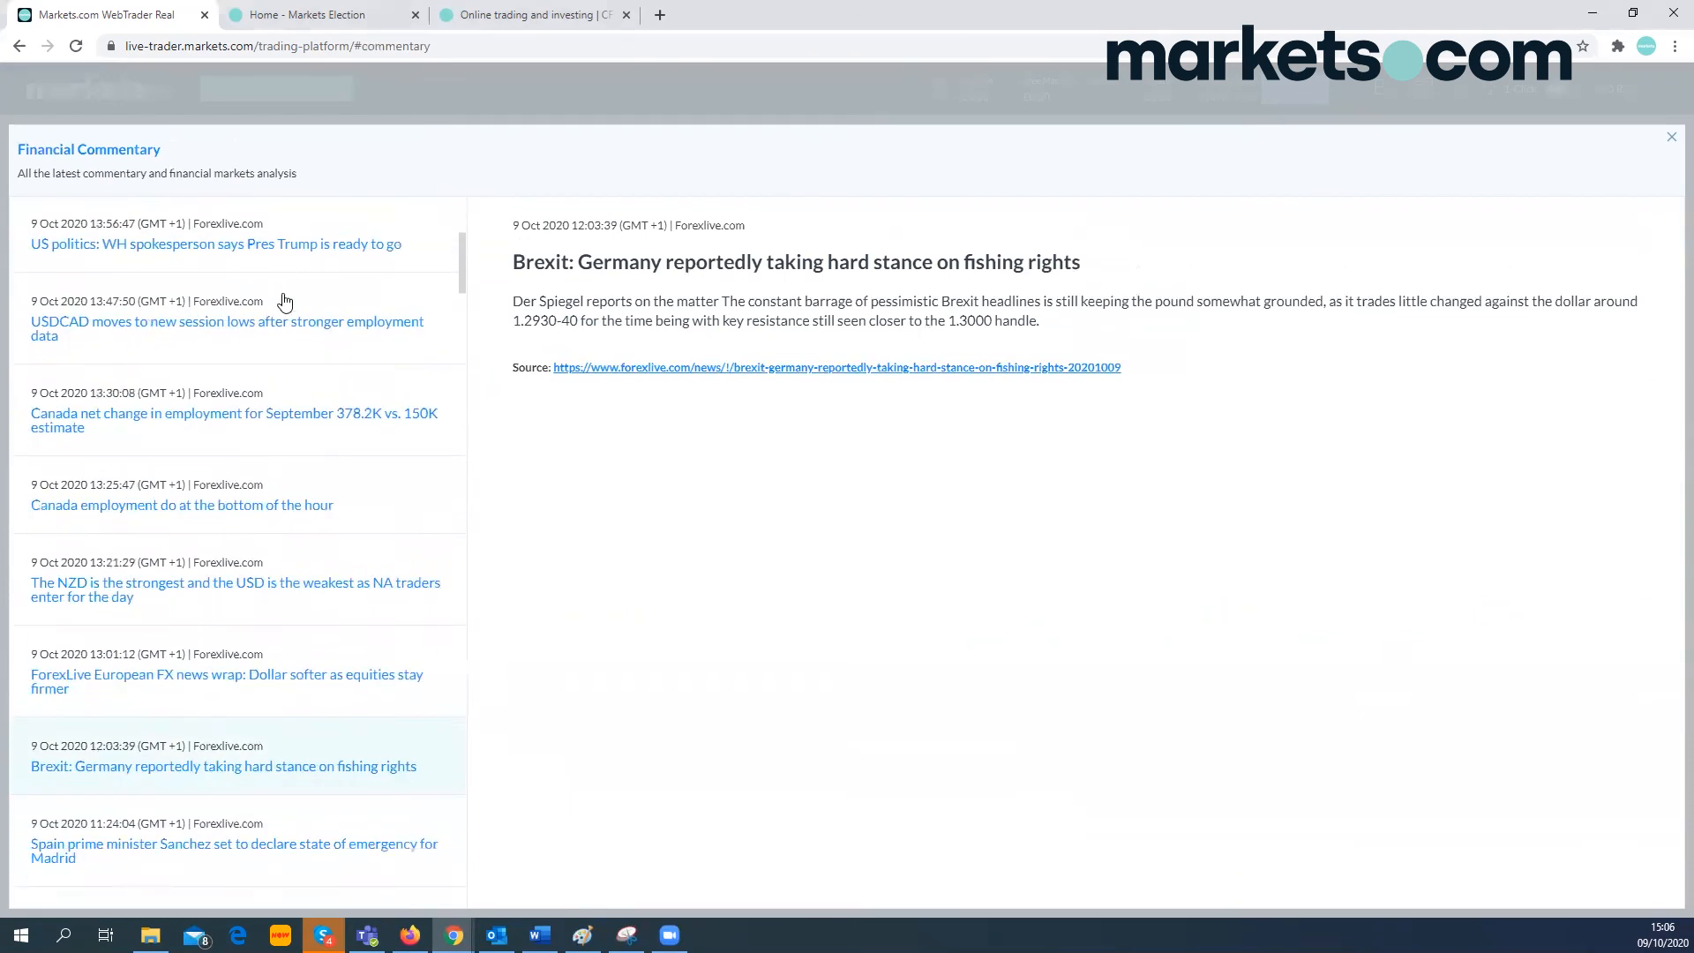
pyautogui.scroll(3)
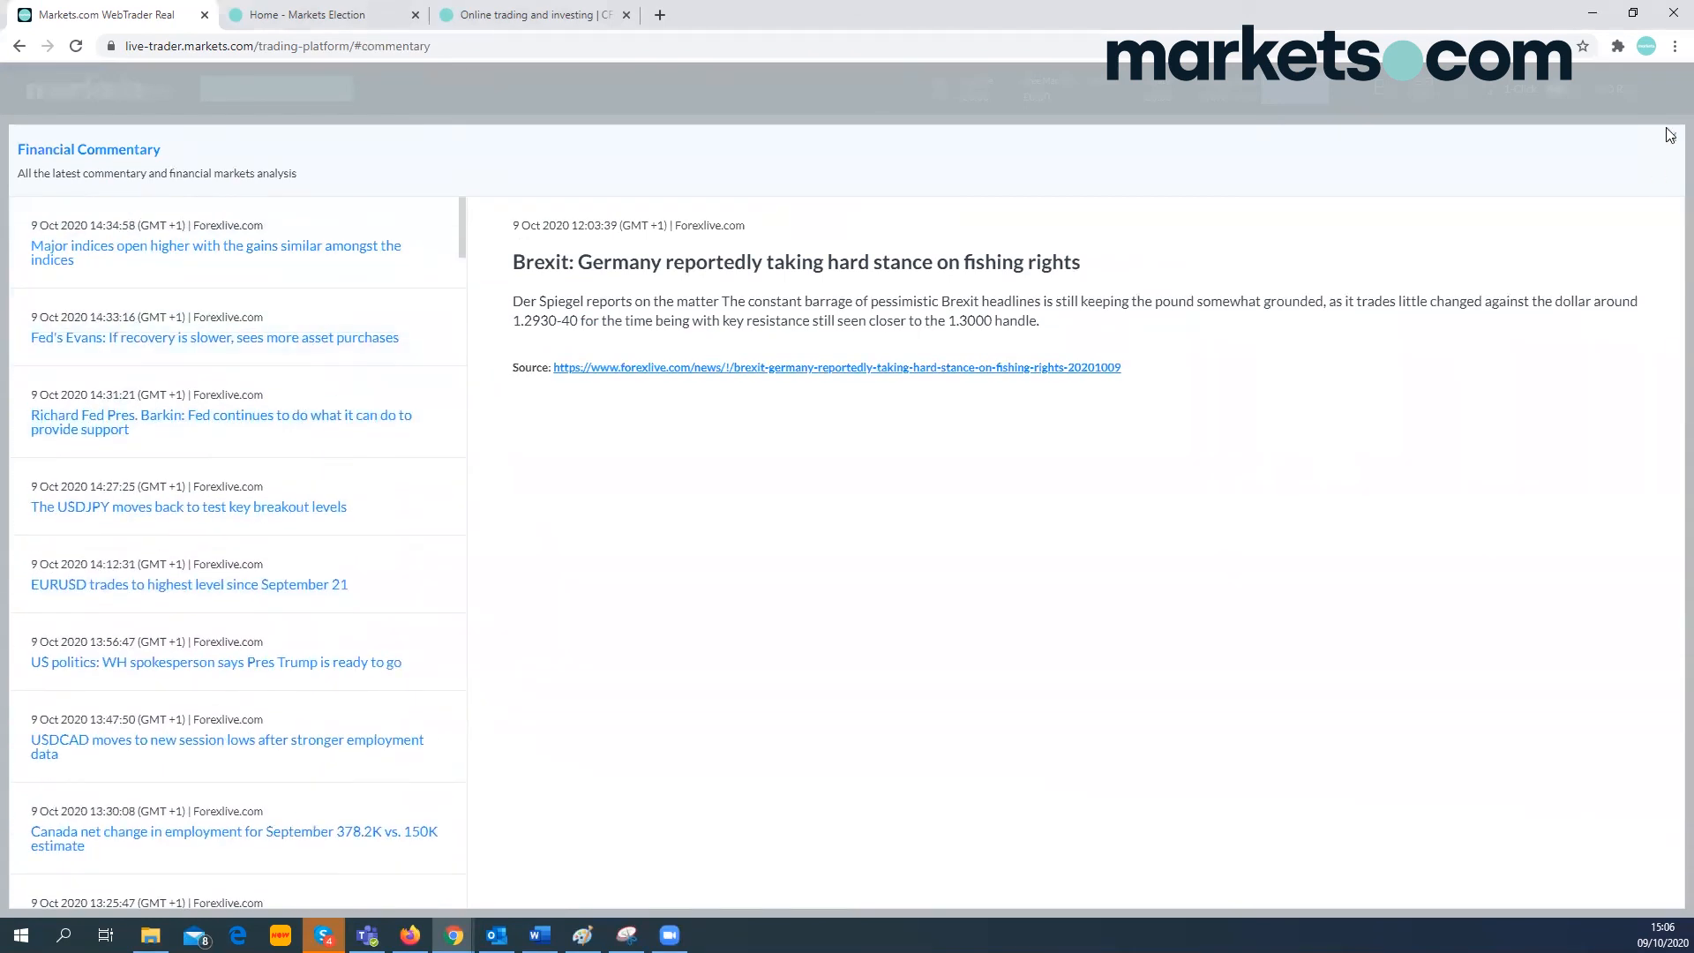
pyautogui.moveTo(1671, 141)
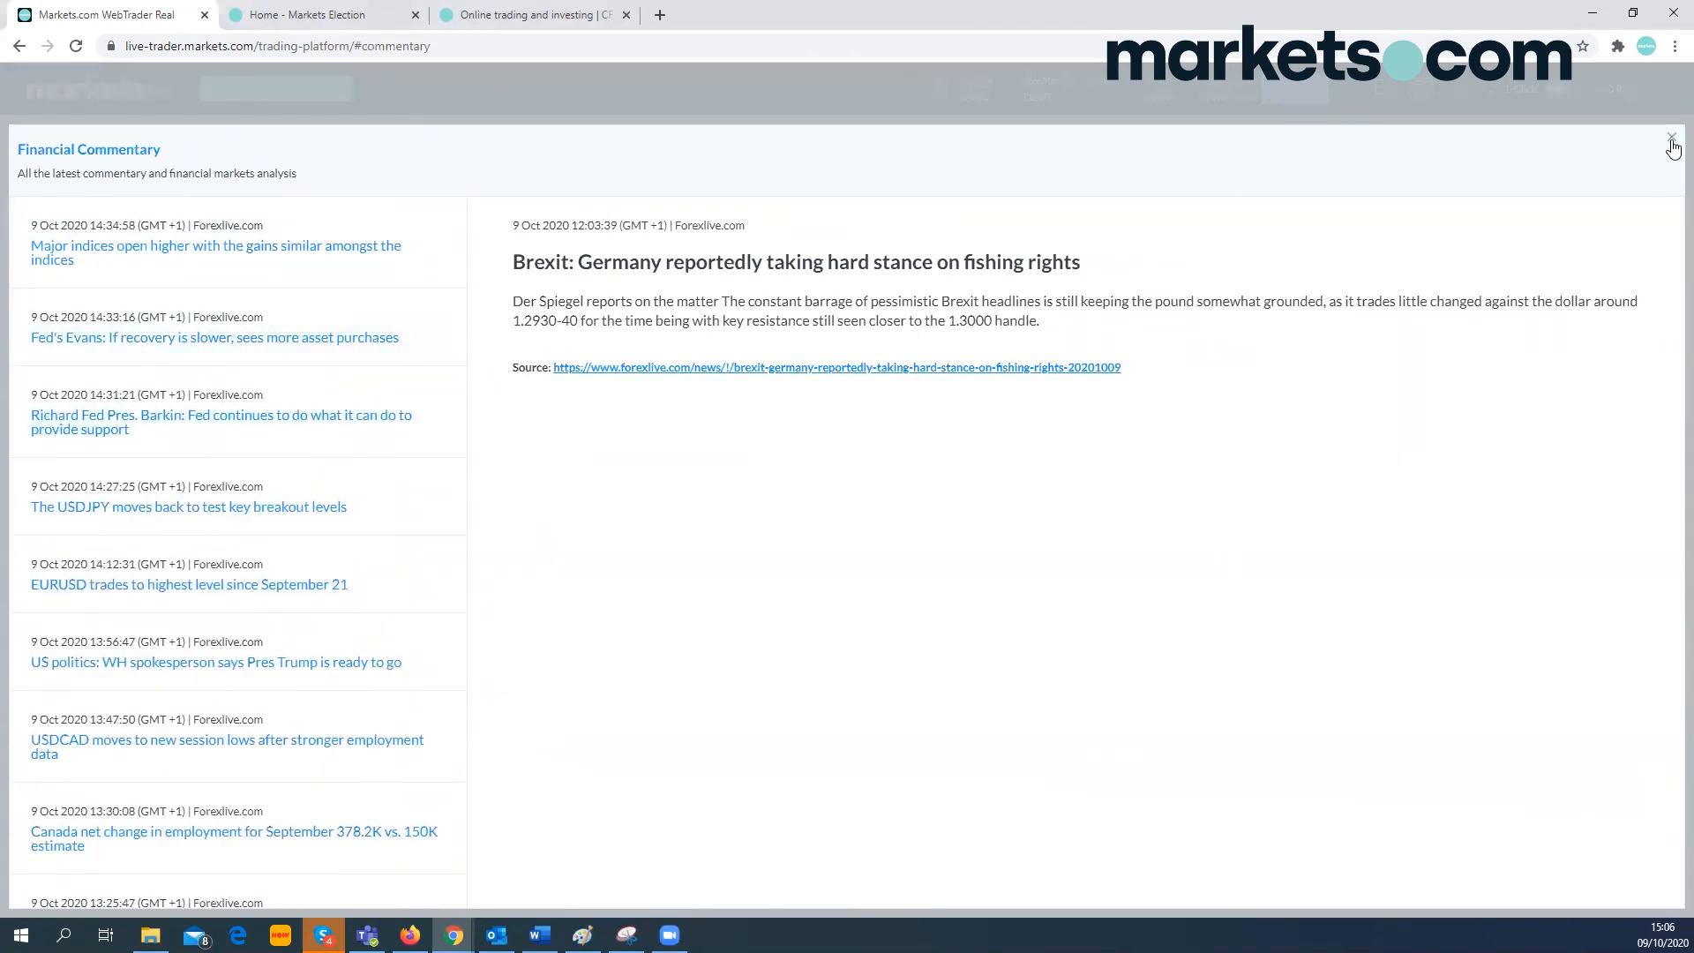